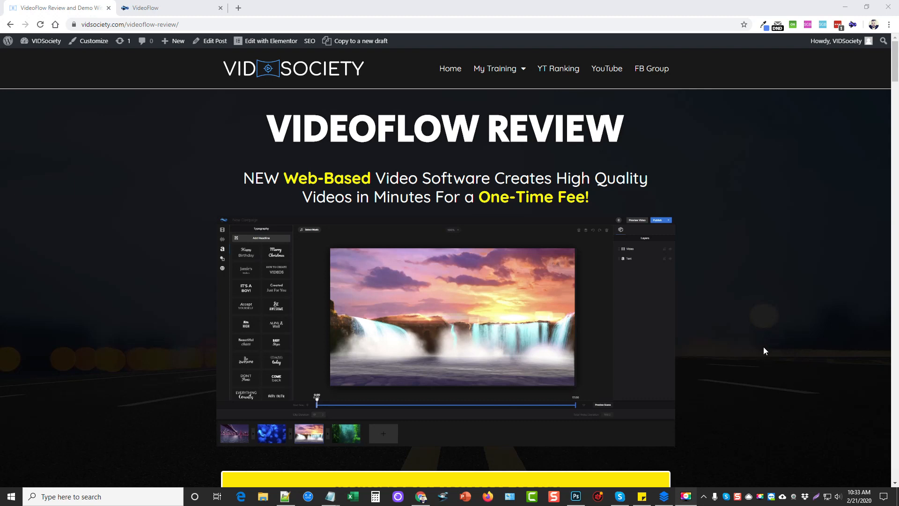
pyautogui.moveTo(764, 352)
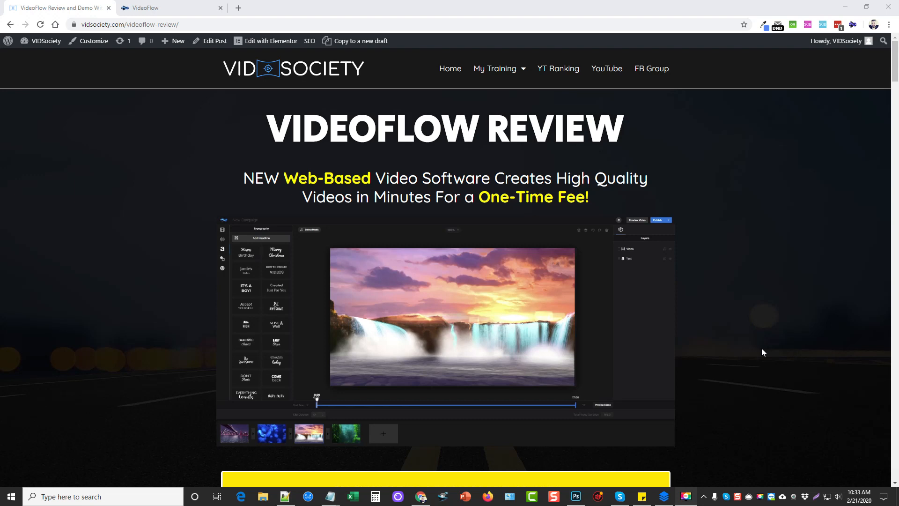
pyautogui.moveTo(762, 354)
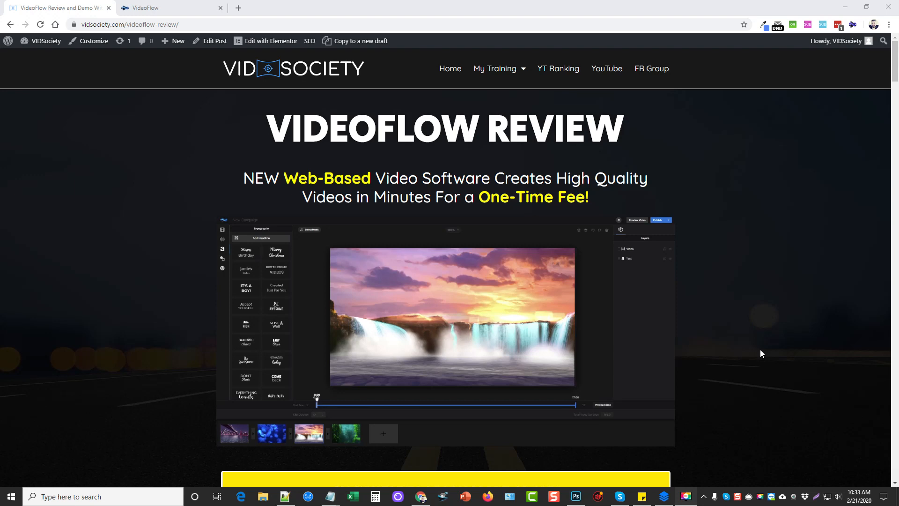
pyautogui.moveTo(781, 340)
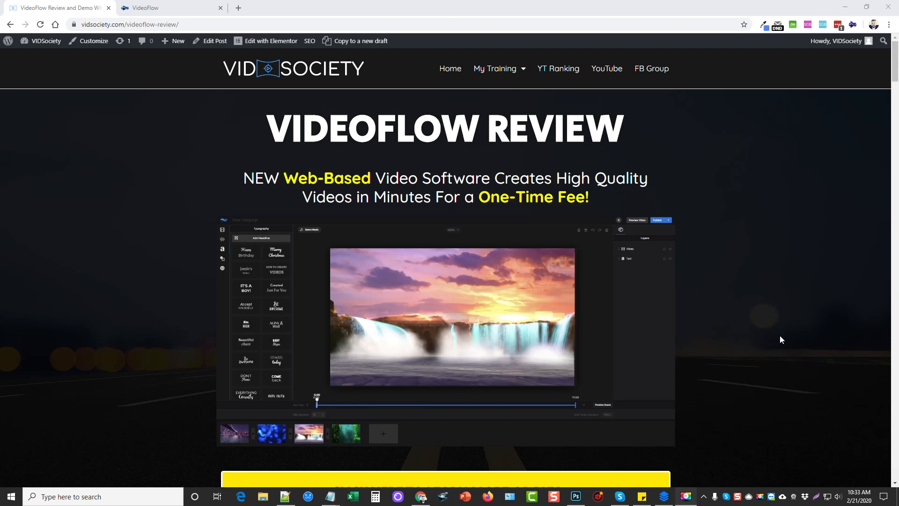
pyautogui.moveTo(425, 323)
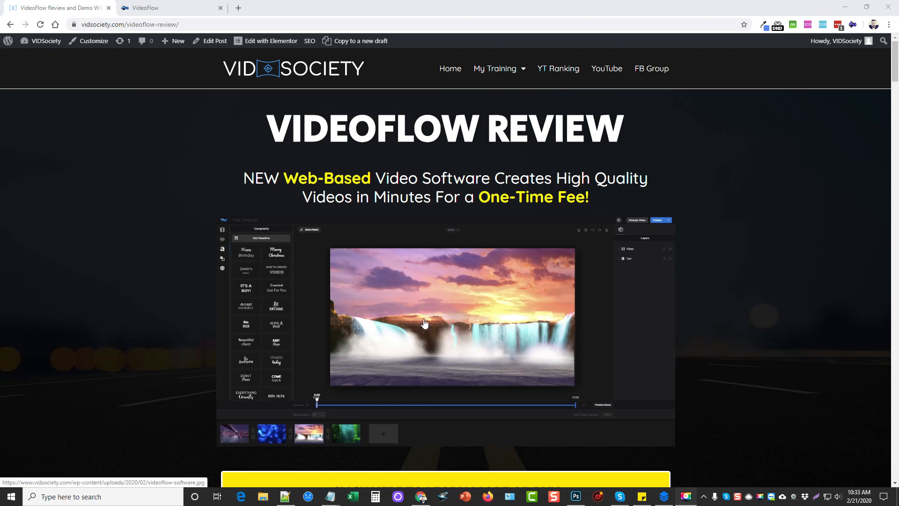
pyautogui.moveTo(721, 308)
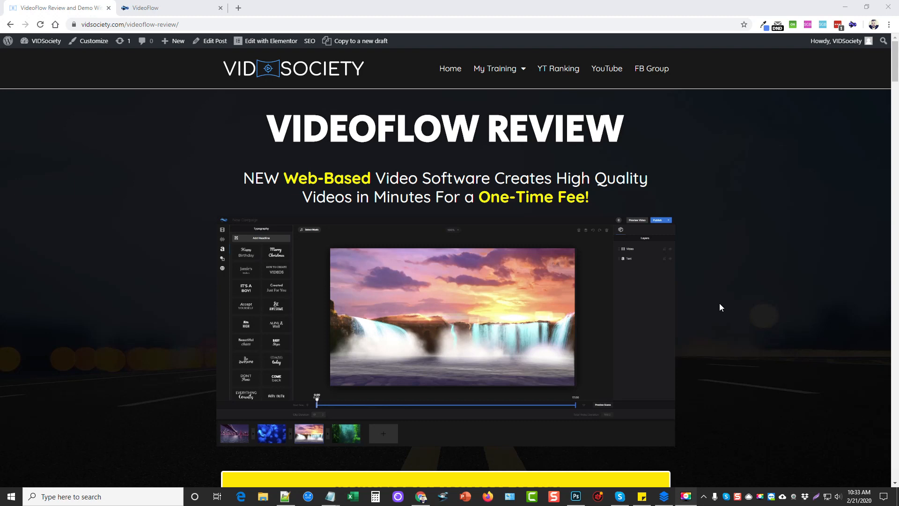
pyautogui.moveTo(601, 330)
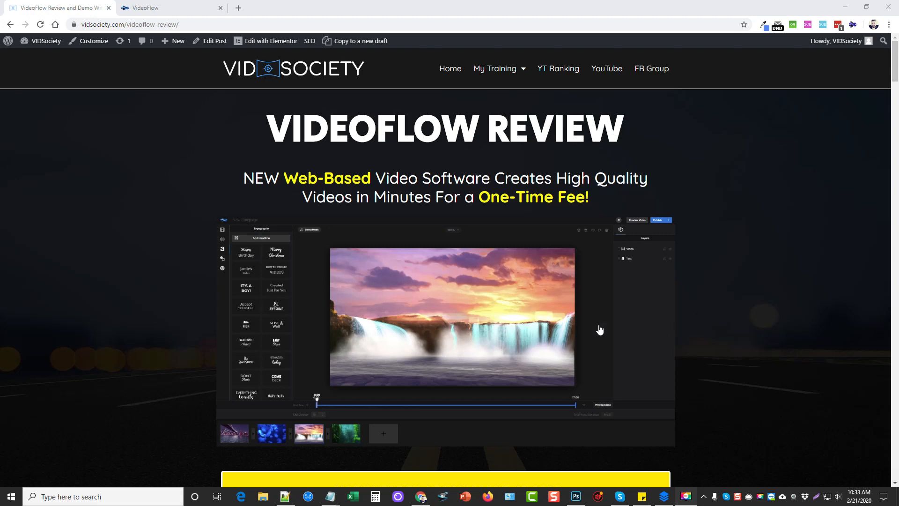
# Switch to the VideoFlow dashboard and bring up the New Campaign video's options menu
pyautogui.scroll(-3)
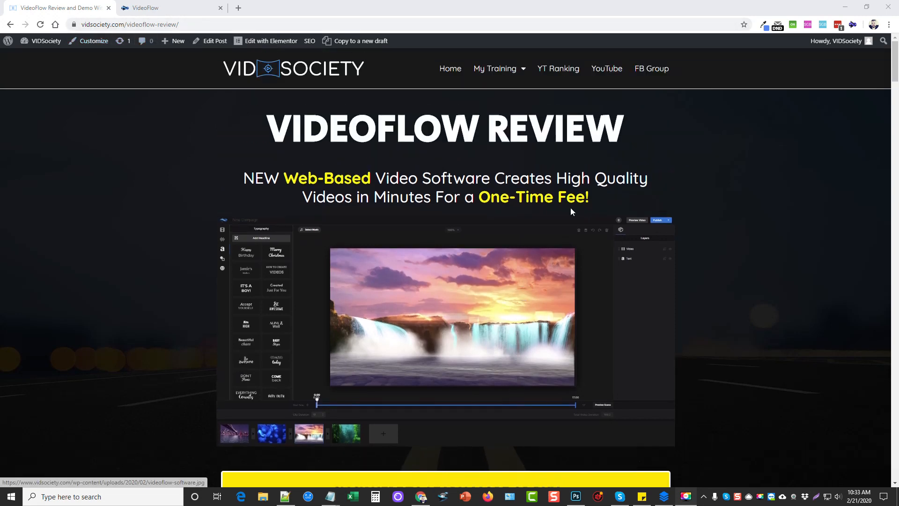
pyautogui.moveTo(160, 262)
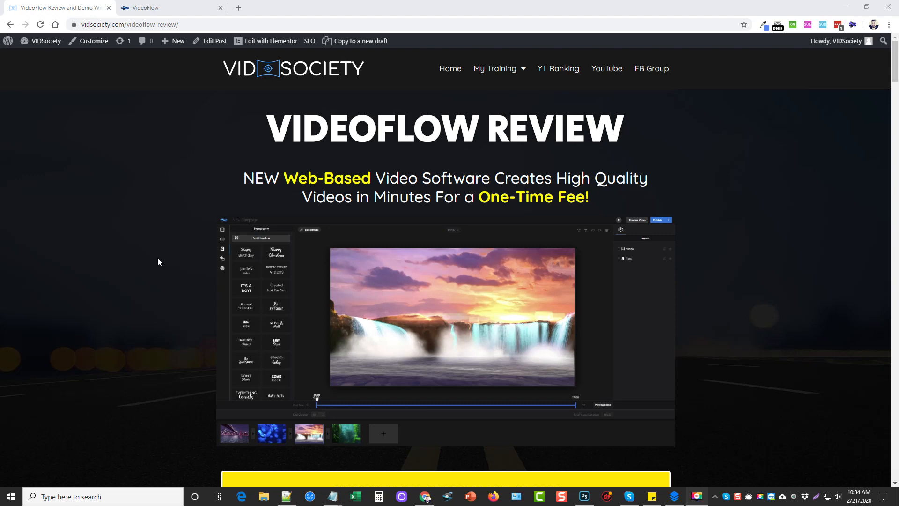
pyautogui.moveTo(762, 316)
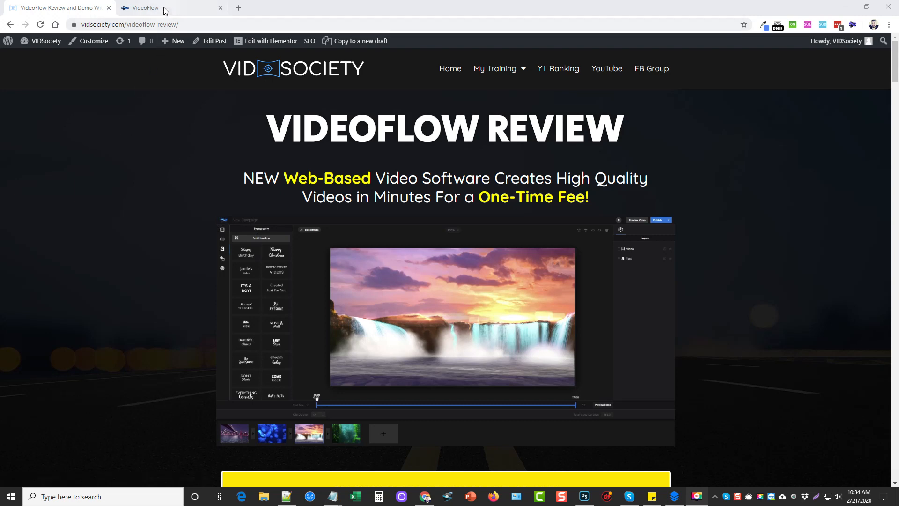
pyautogui.click(150, 8)
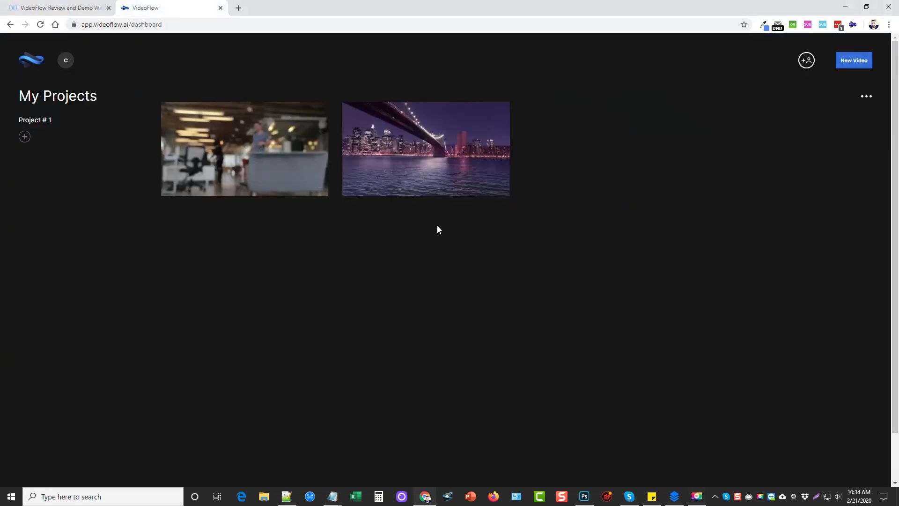
pyautogui.moveTo(361, 249)
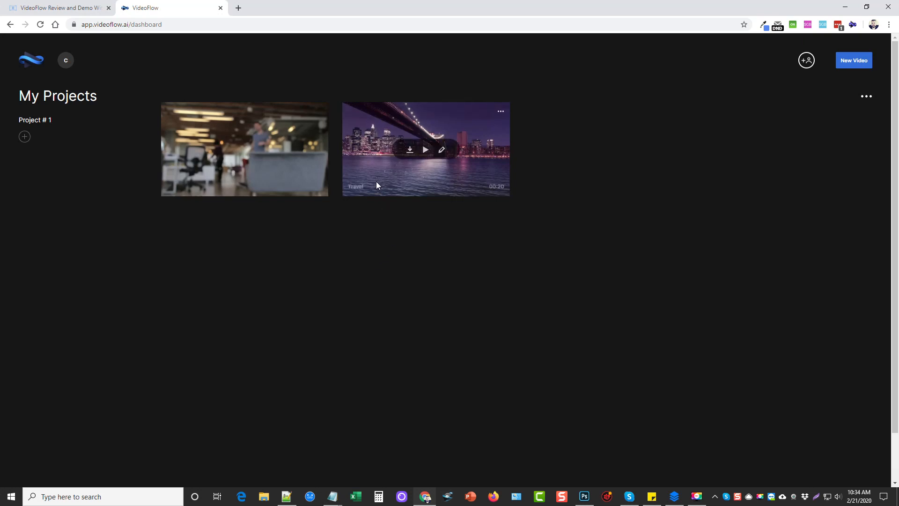
pyautogui.moveTo(227, 150)
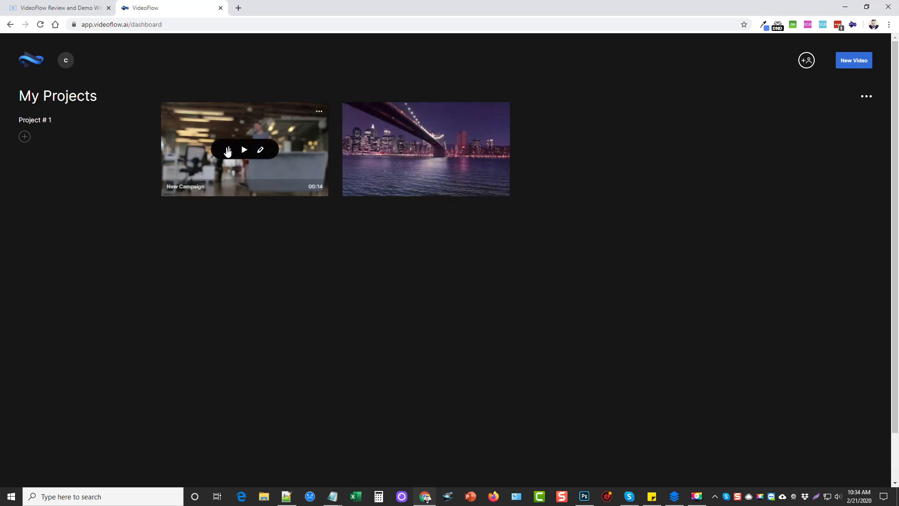
pyautogui.moveTo(261, 150)
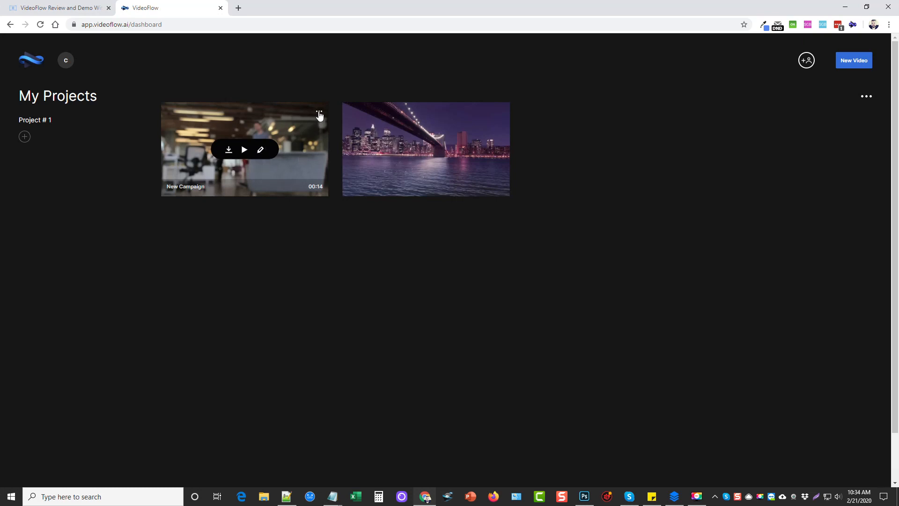
pyautogui.click(319, 111)
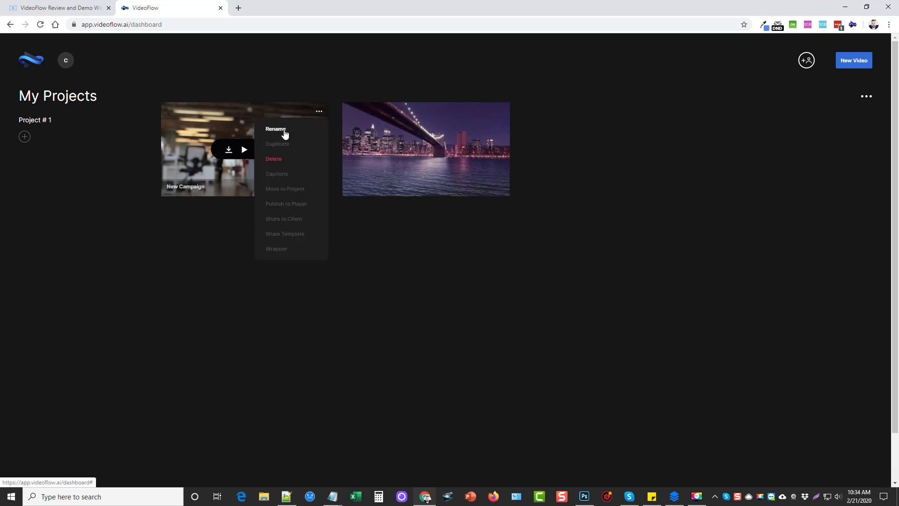
pyautogui.moveTo(284, 181)
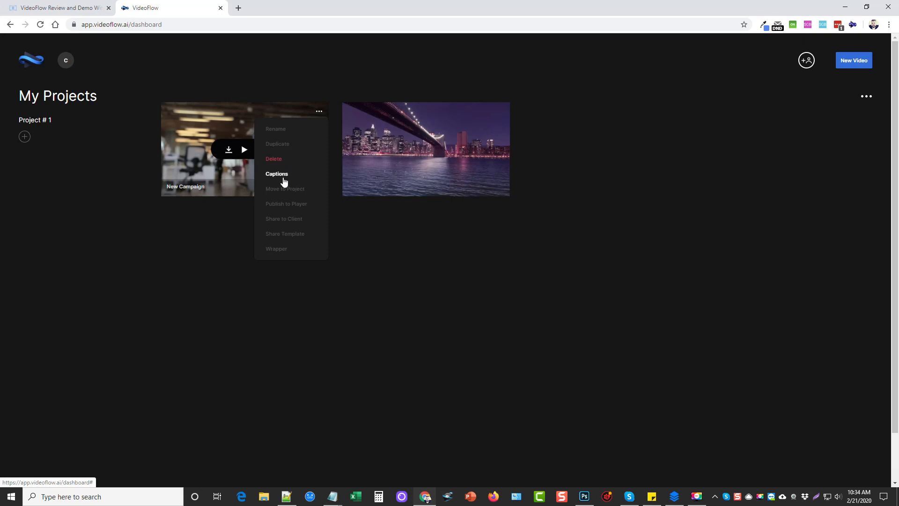
pyautogui.moveTo(290, 206)
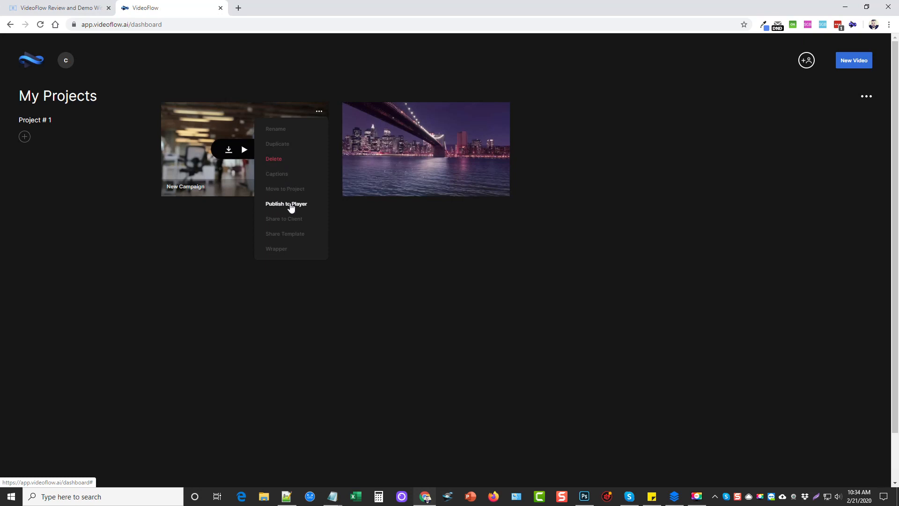
pyautogui.moveTo(292, 236)
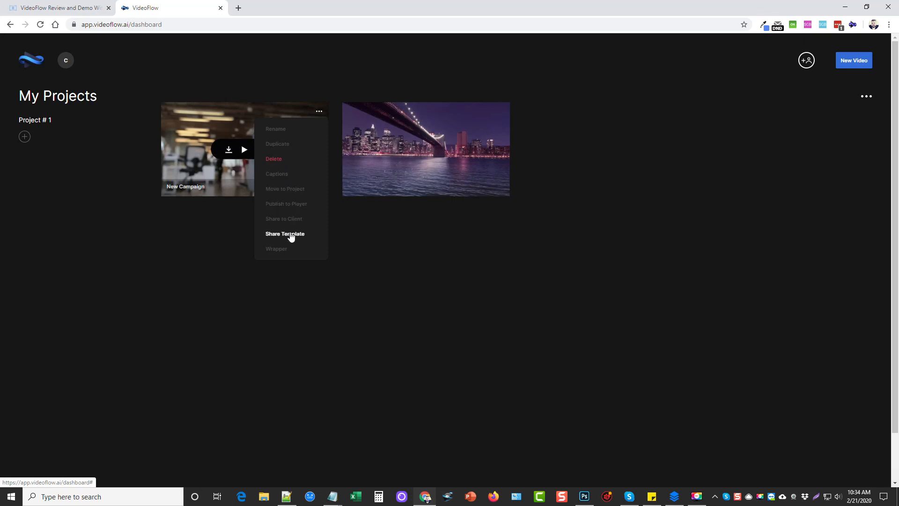
pyautogui.moveTo(281, 251)
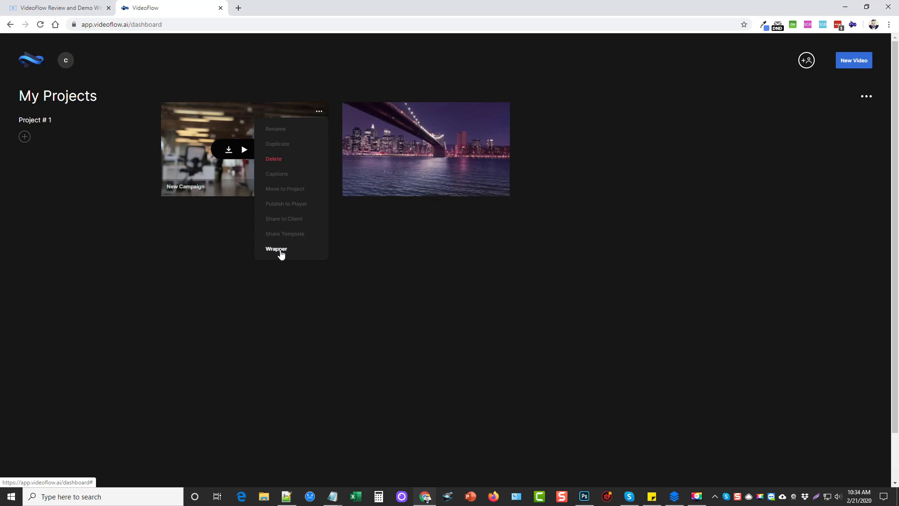
# Open New Campaign's wrapper, frame it with top and bottom bands, and pause near 5 seconds
pyautogui.click(276, 249)
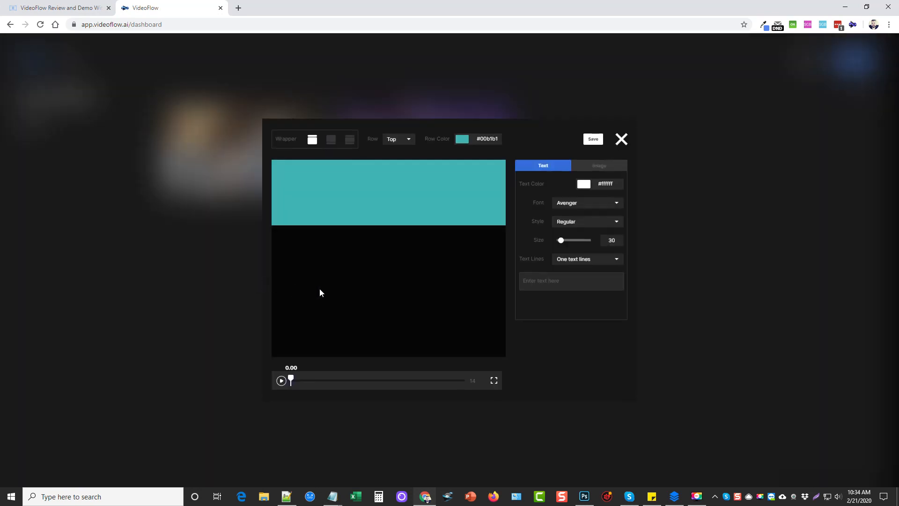
pyautogui.click(350, 139)
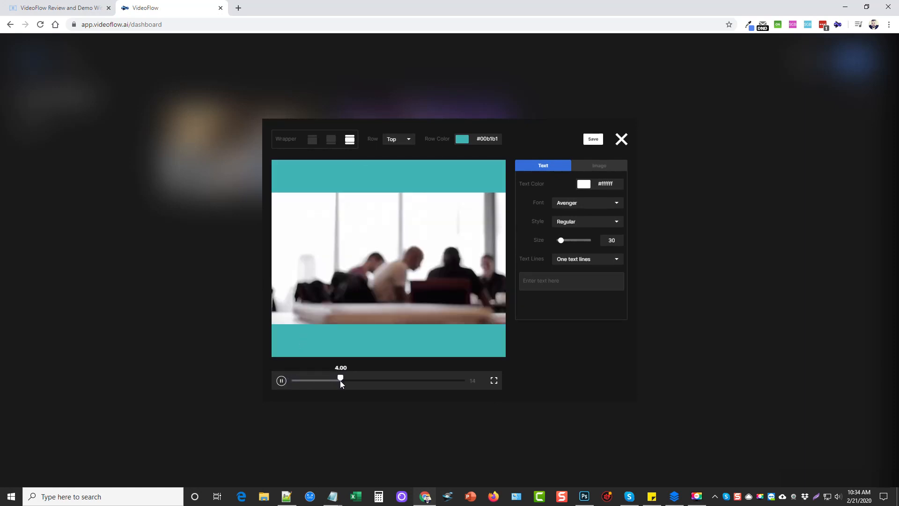
pyautogui.click(281, 381)
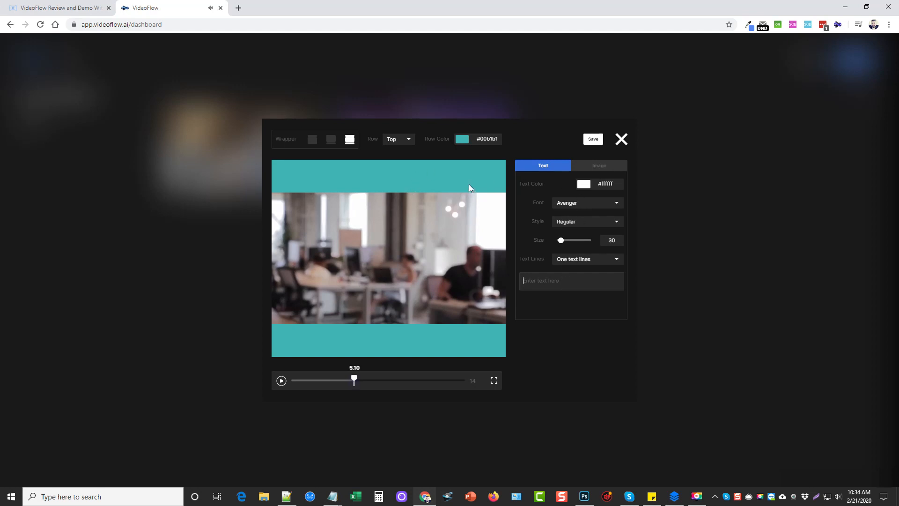
pyautogui.moveTo(597, 182)
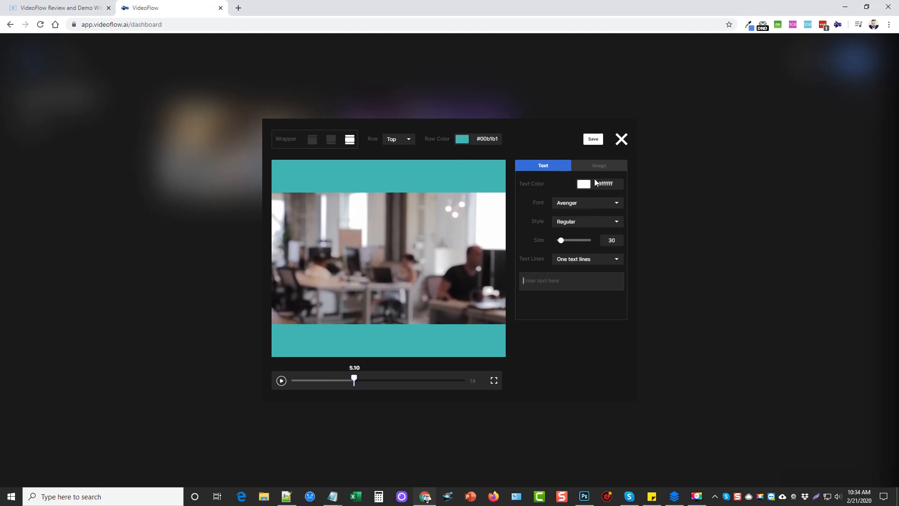
pyautogui.moveTo(395, 281)
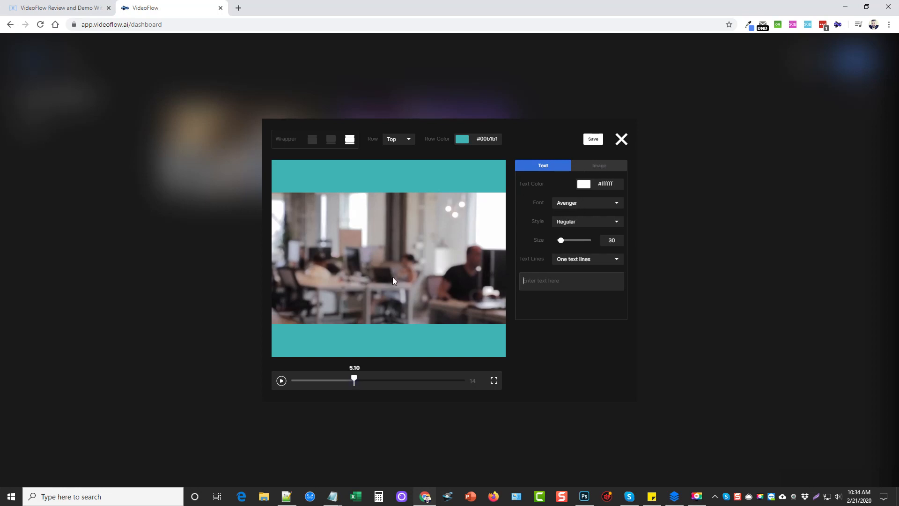
# Leave the wrapper, start a new video from Blank Canvas and choose the Regular 16:9 format
pyautogui.click(622, 139)
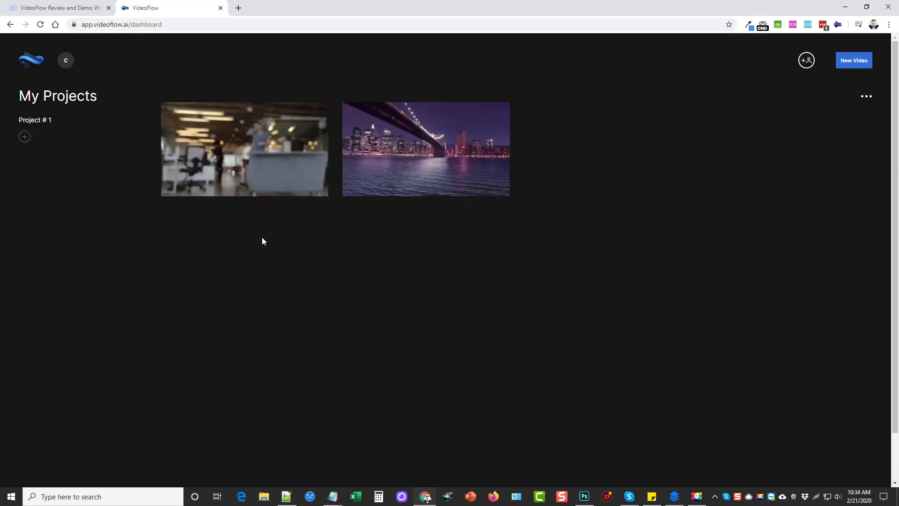
pyautogui.moveTo(681, 226)
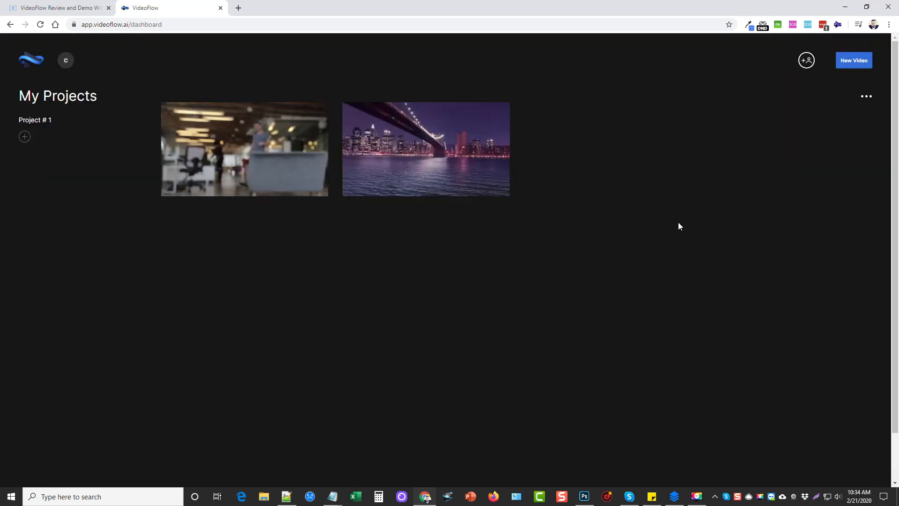
pyautogui.click(854, 60)
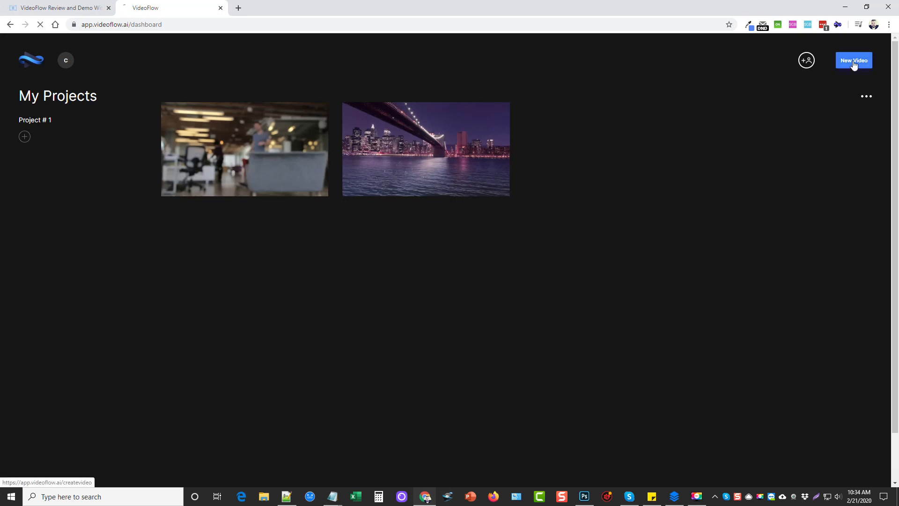
pyautogui.click(854, 60)
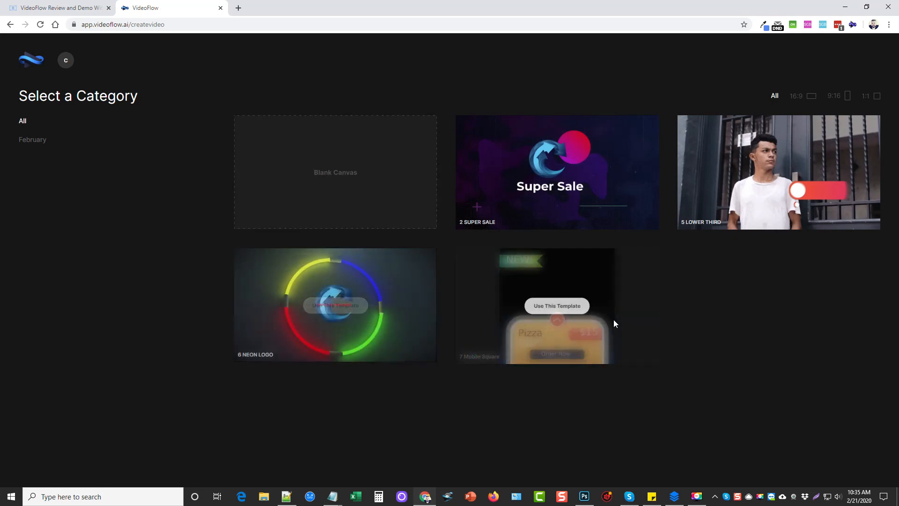
pyautogui.moveTo(169, 268)
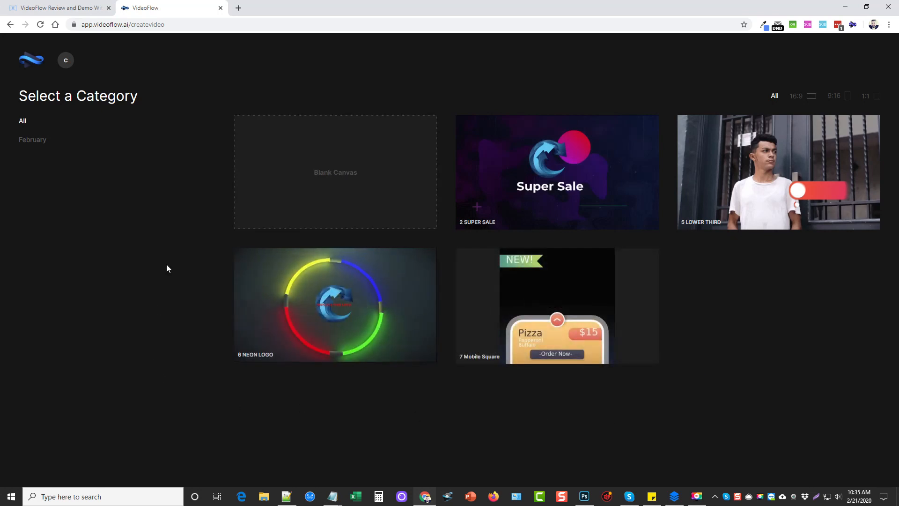
pyautogui.moveTo(333, 182)
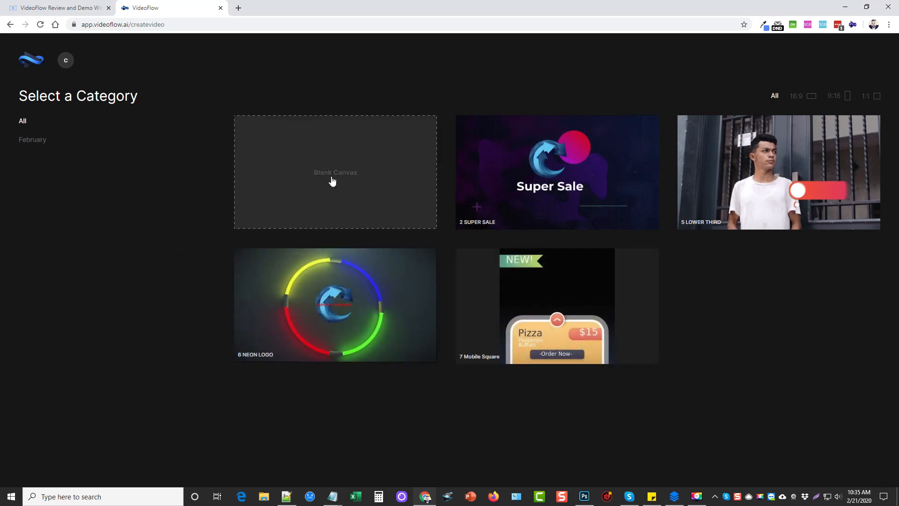
pyautogui.click(333, 180)
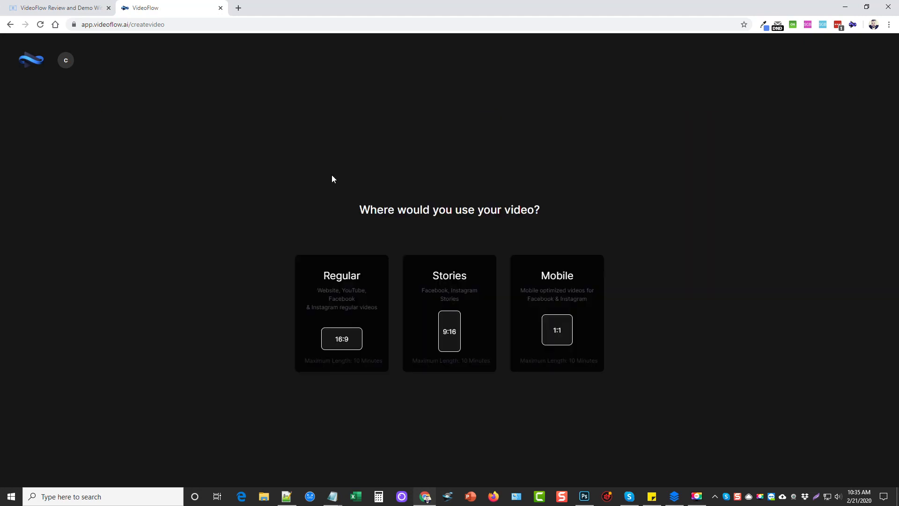
pyautogui.click(556, 313)
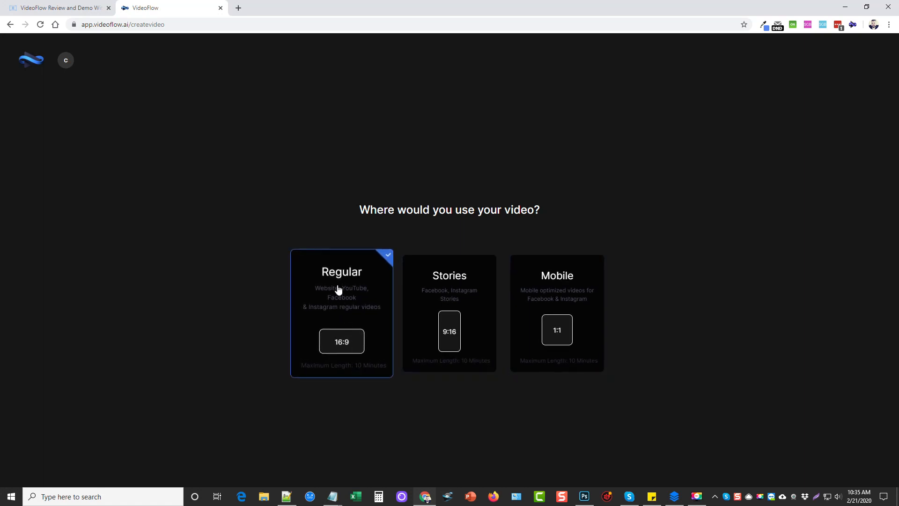
# Confirm the Regular format so the editor opens with the default Welcome scene
pyautogui.click(341, 341)
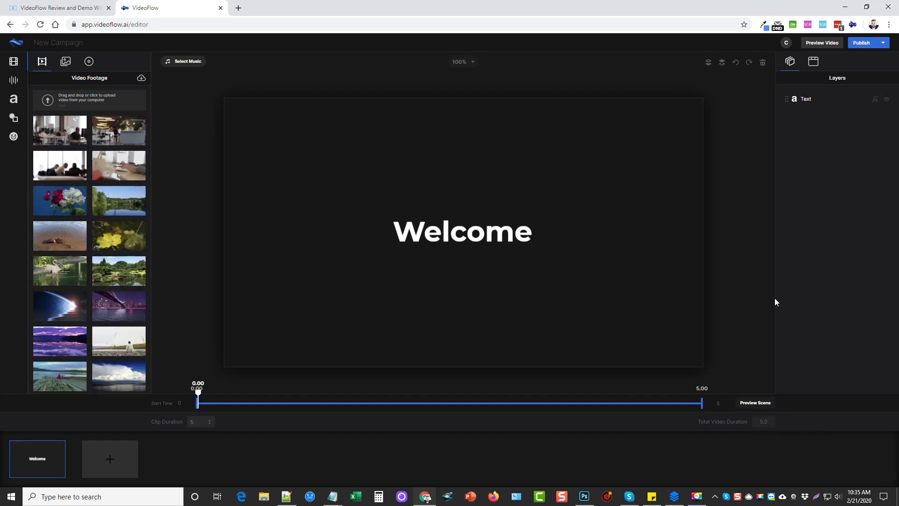
pyautogui.moveTo(762, 309)
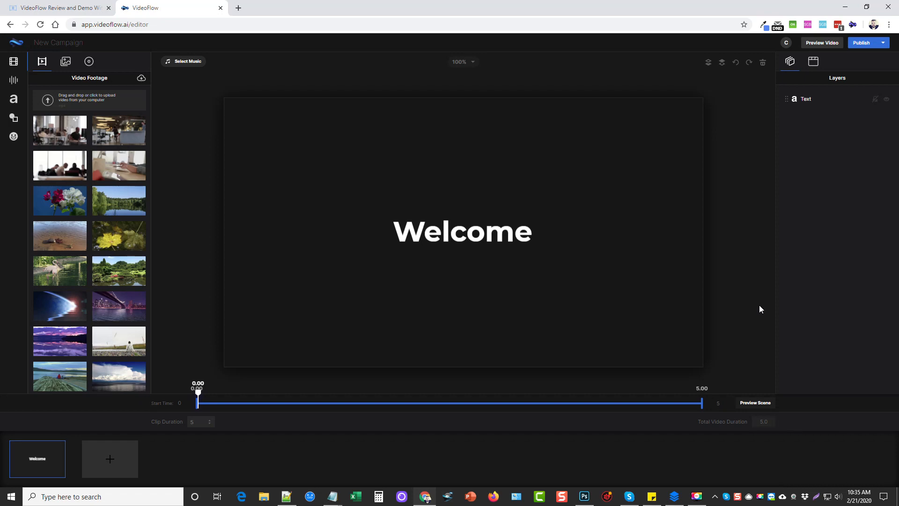
pyautogui.moveTo(90, 312)
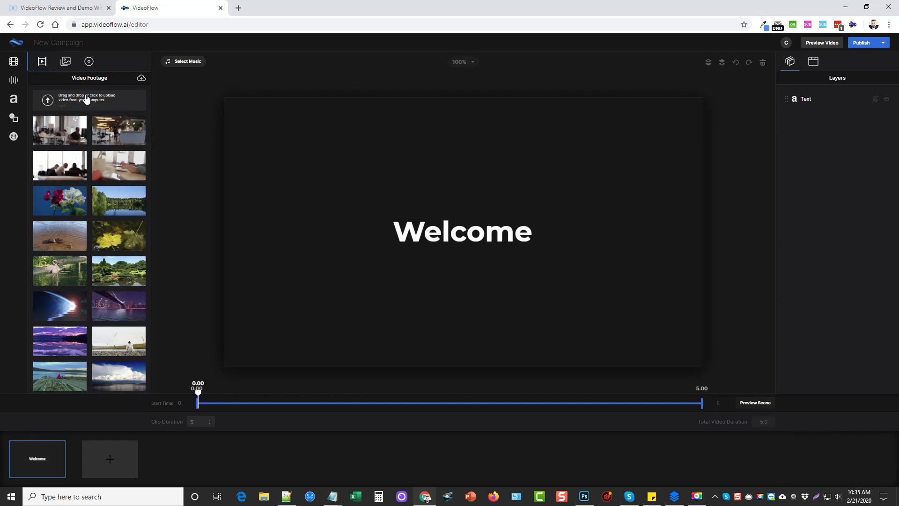
# Browse the Images library, then the empty Video Recordings library
pyautogui.click(65, 61)
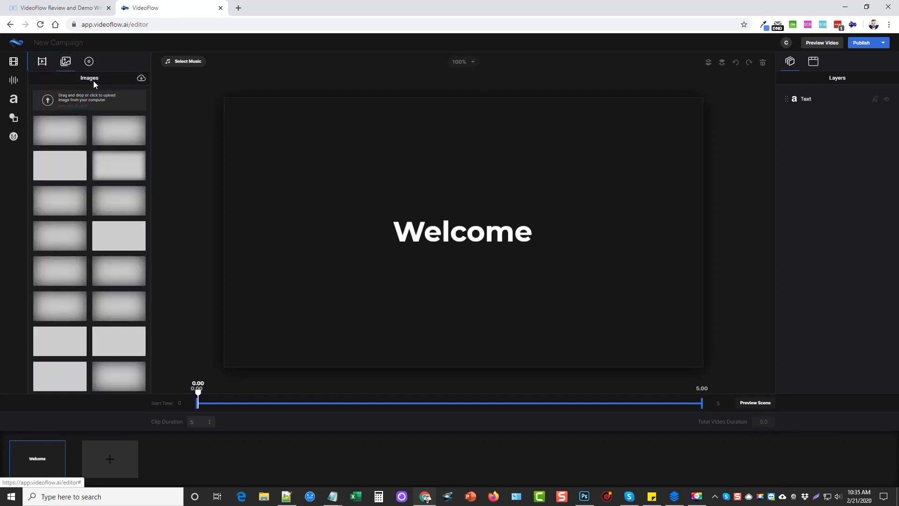
pyautogui.click(89, 61)
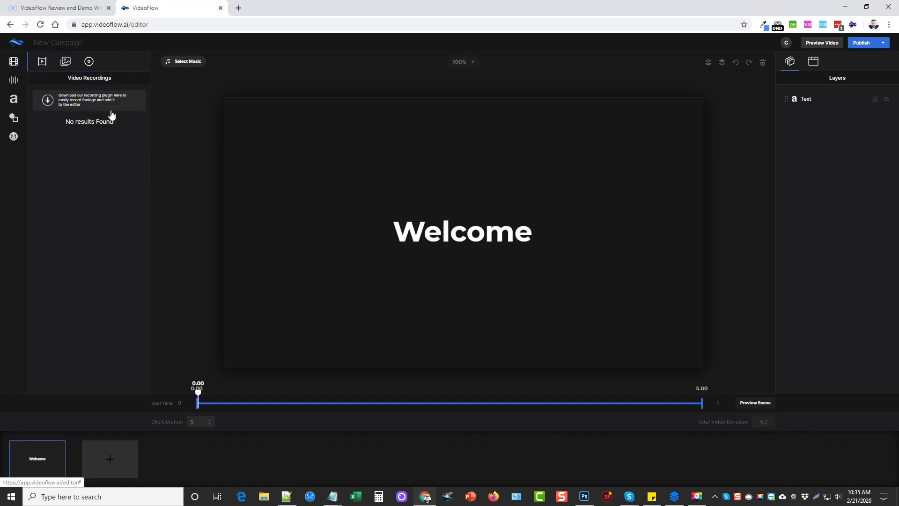
pyautogui.moveTo(184, 64)
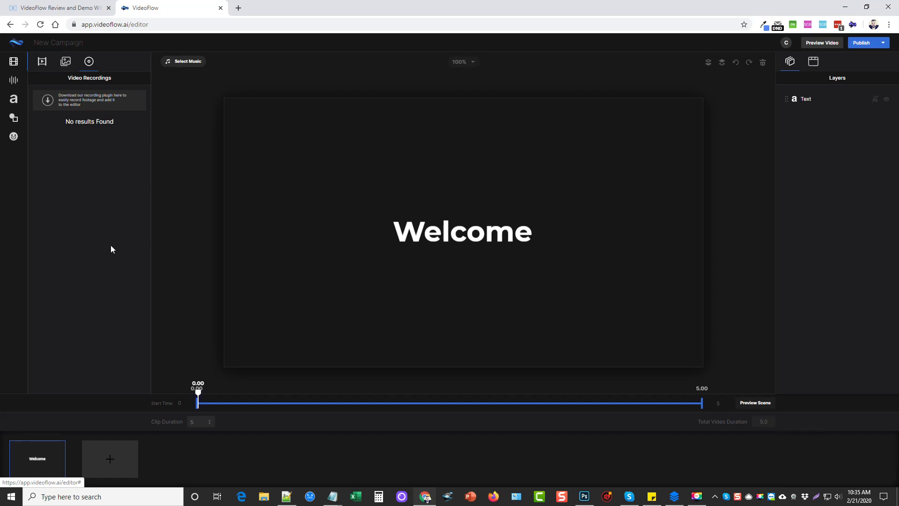
pyautogui.moveTo(130, 273)
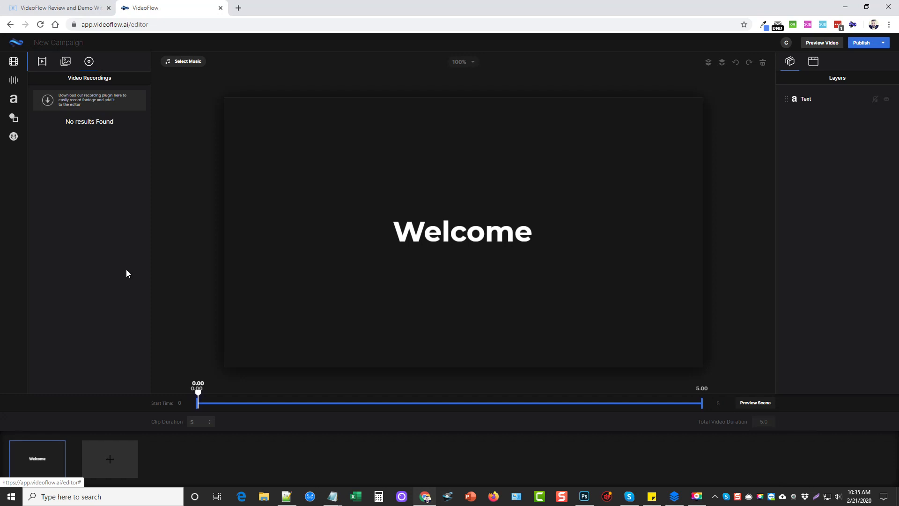
pyautogui.moveTo(125, 275)
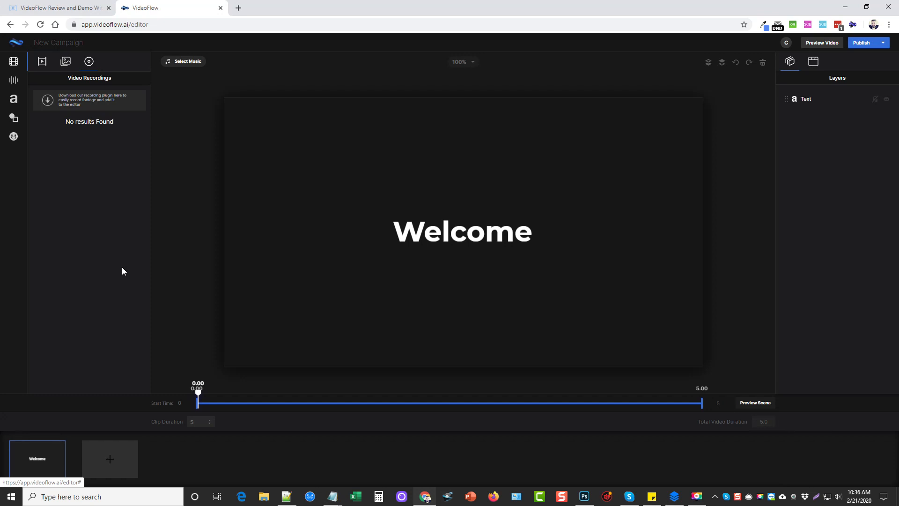
pyautogui.moveTo(85, 247)
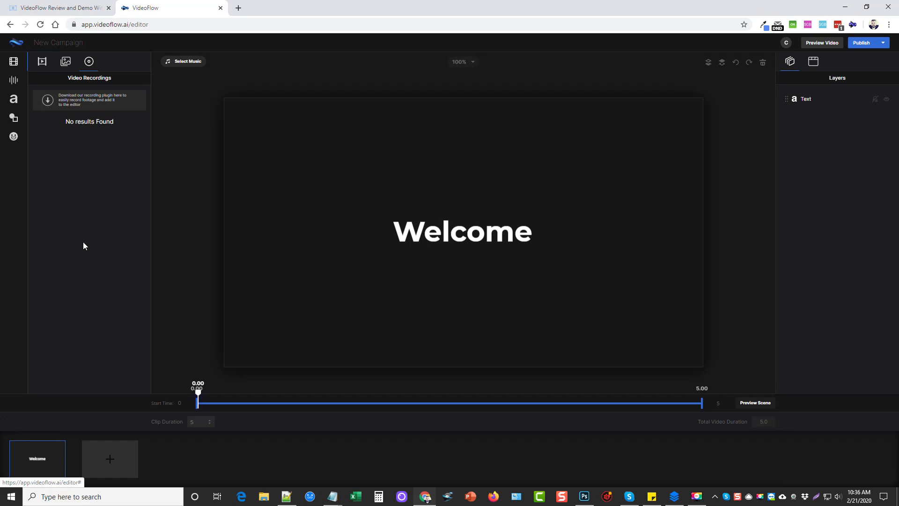
pyautogui.moveTo(72, 112)
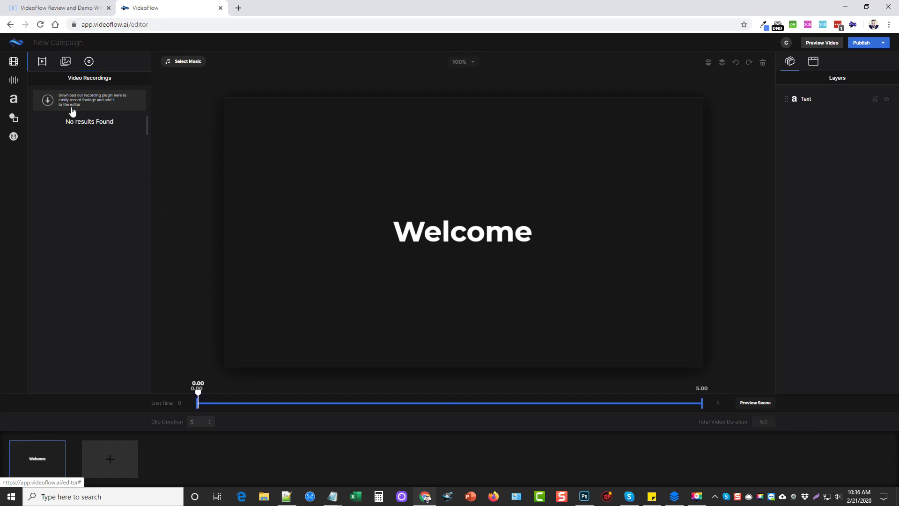
# Return to the stock Video Footage library and select the Welcome text on the canvas
pyautogui.click(43, 62)
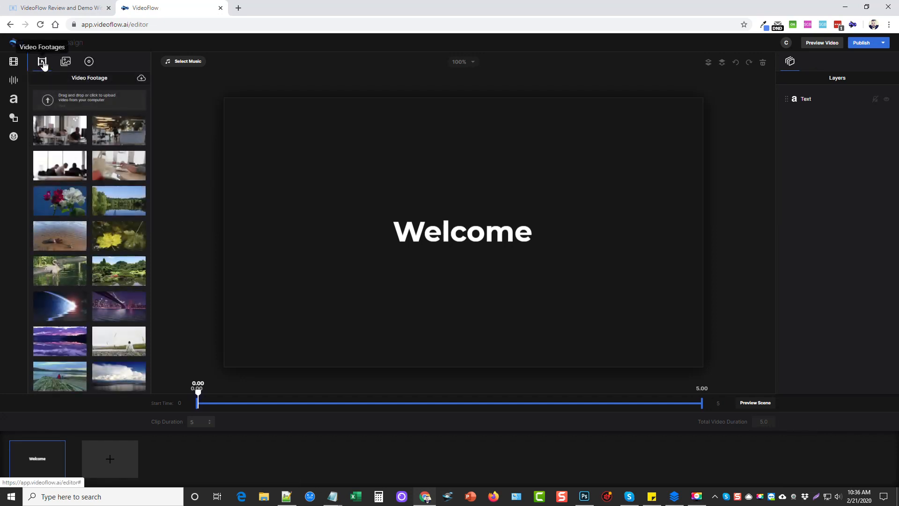
pyautogui.moveTo(100, 157)
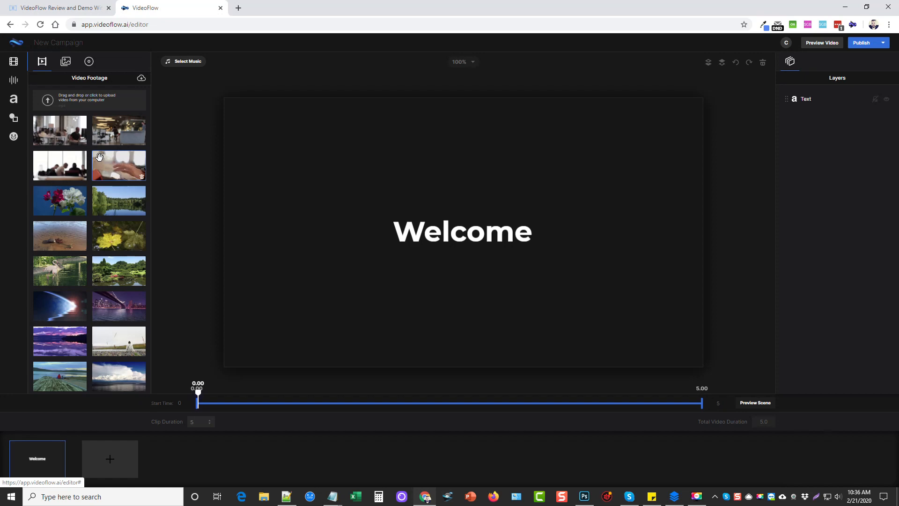
pyautogui.moveTo(120, 130)
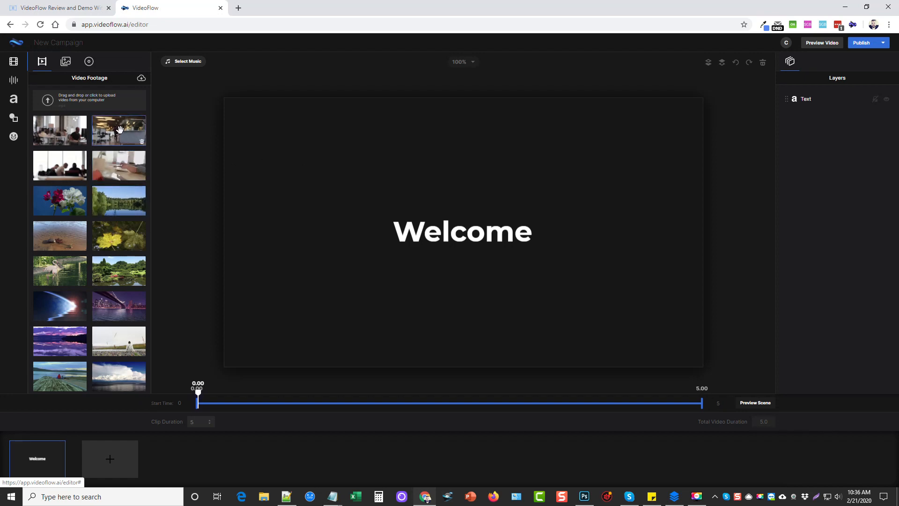
pyautogui.moveTo(416, 238)
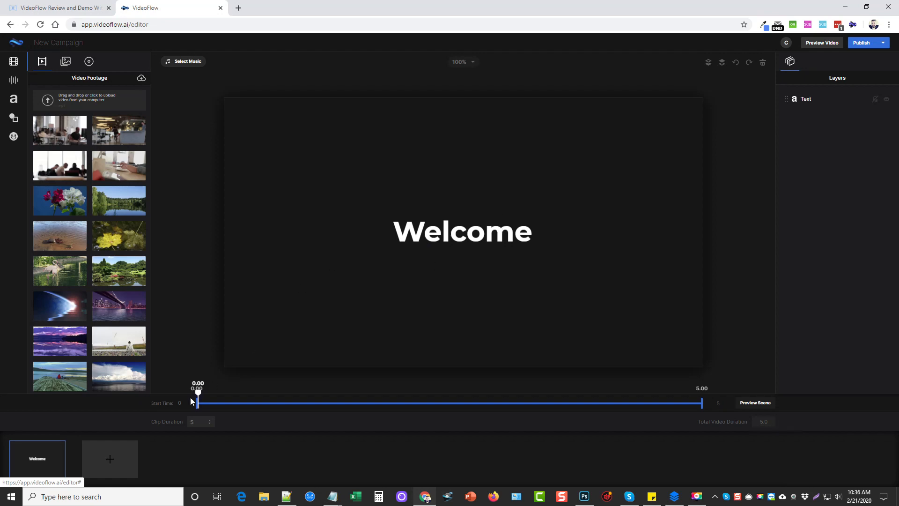
pyautogui.moveTo(118, 455)
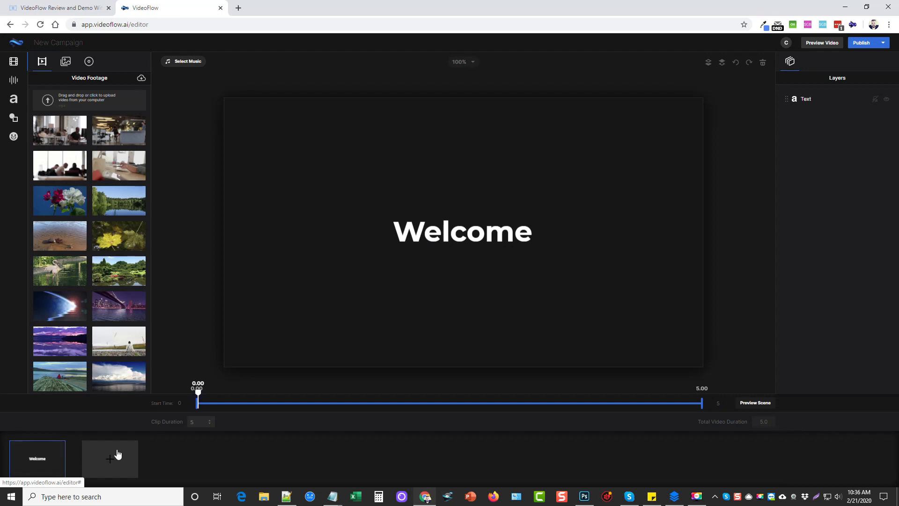
pyautogui.moveTo(505, 244)
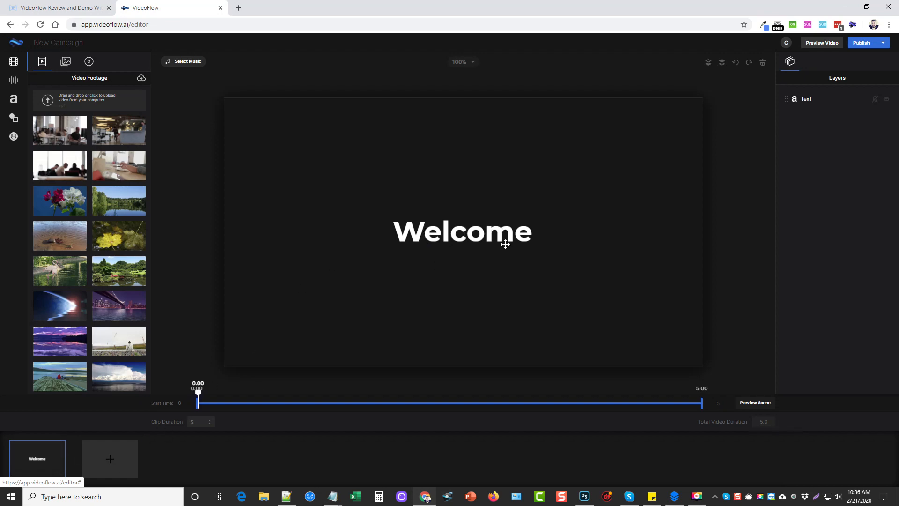
pyautogui.click(463, 232)
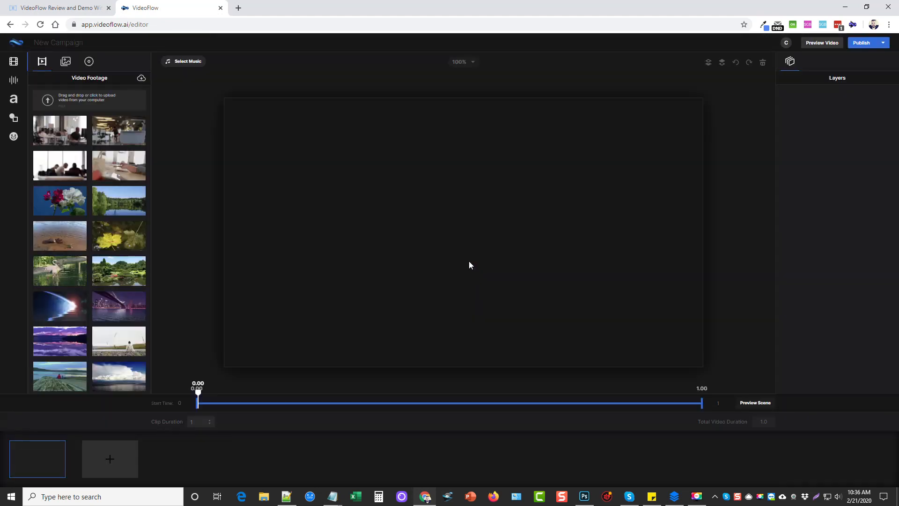
pyautogui.moveTo(122, 135)
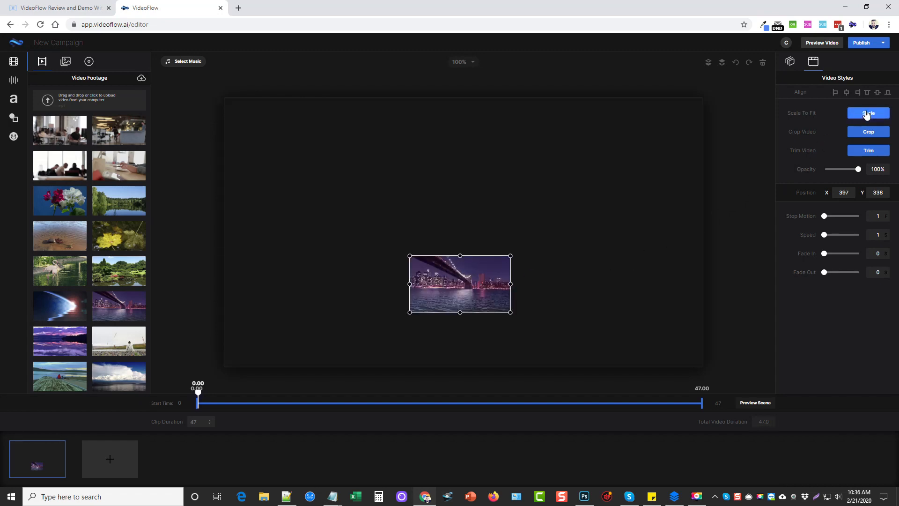
# Scale the night bridge clip to fill the canvas and play the scene preview
pyautogui.click(868, 112)
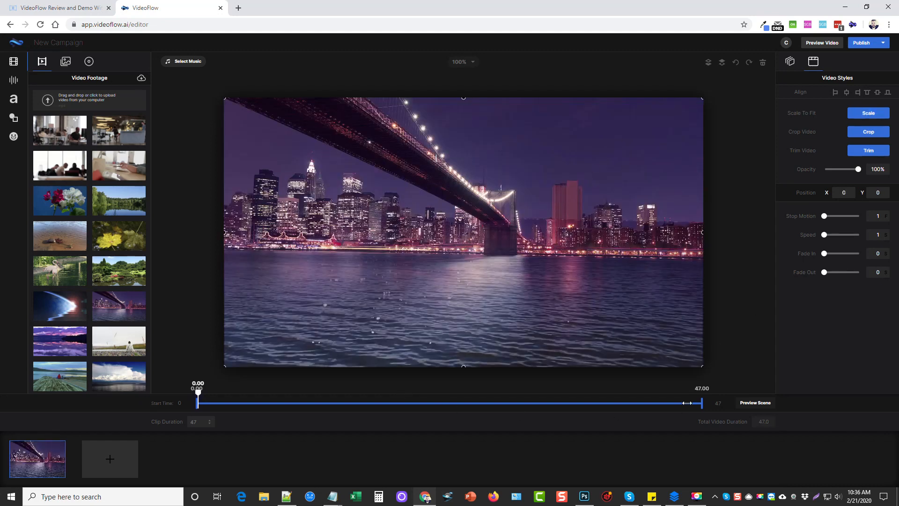
pyautogui.click(755, 403)
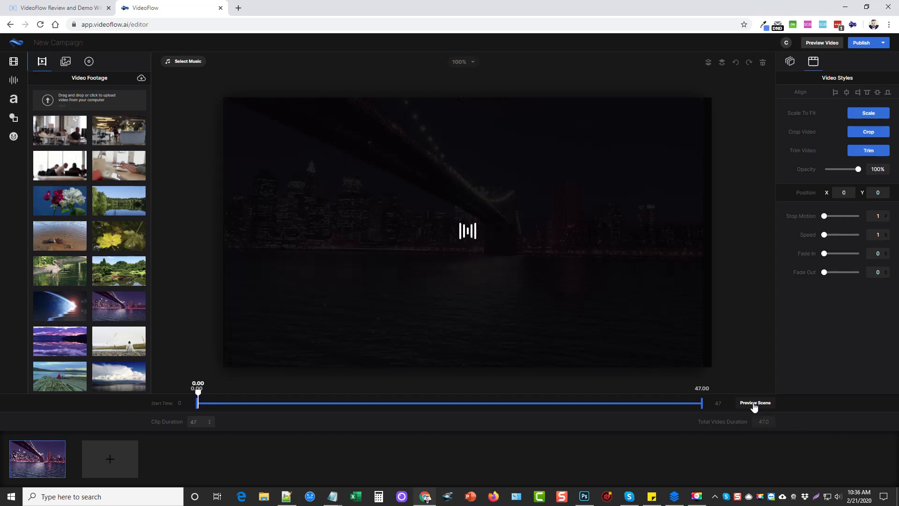
pyautogui.click(755, 403)
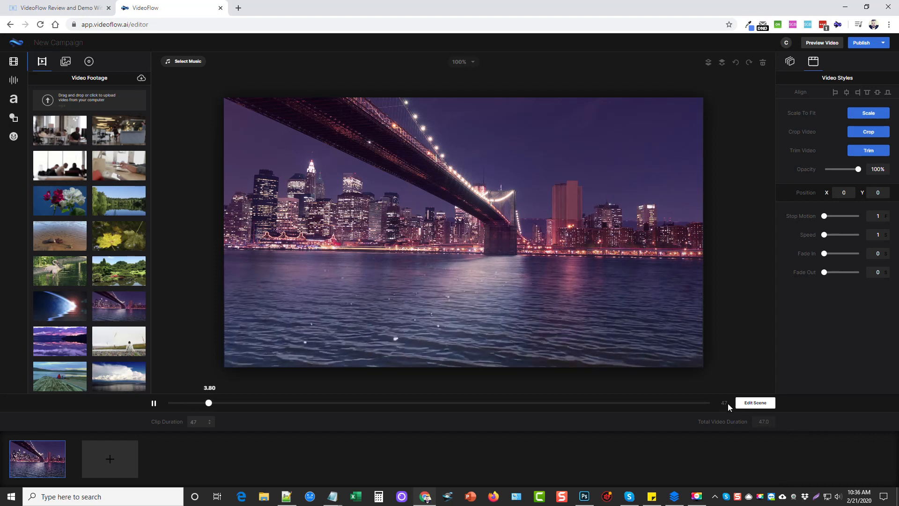
# Cut the scene duration to 10 seconds and bring up the Typography headline presets
pyautogui.click(755, 403)
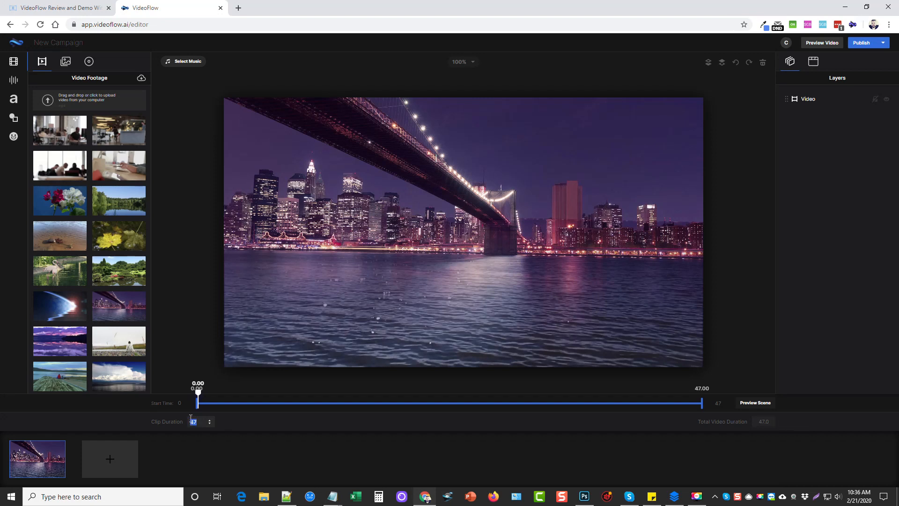
pyautogui.write('10')
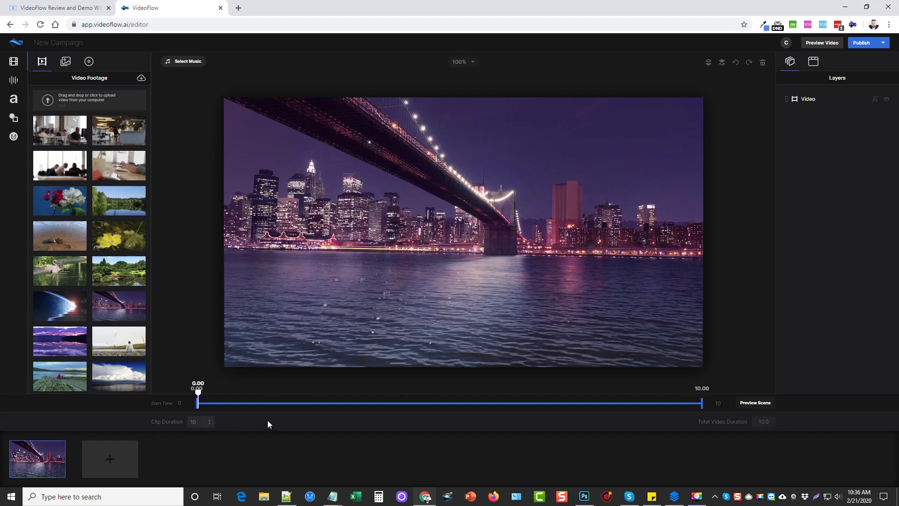
pyautogui.moveTo(513, 294)
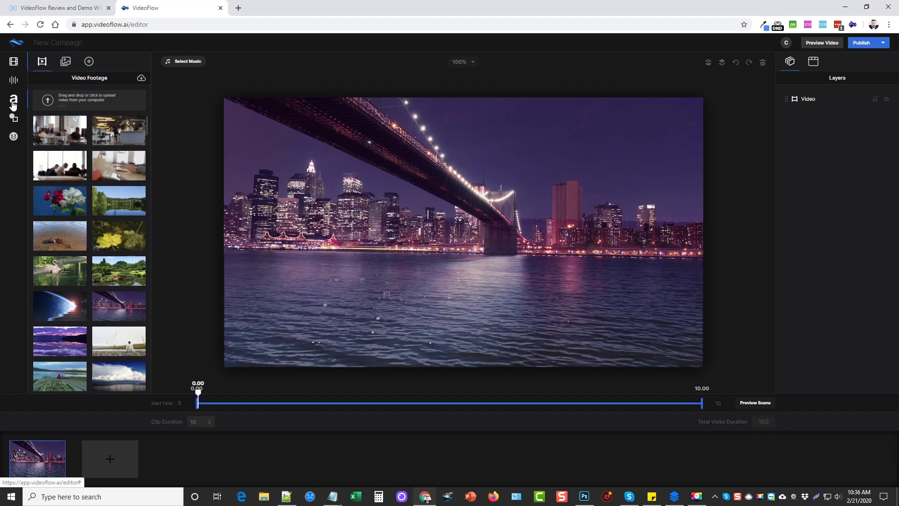
pyautogui.click(13, 99)
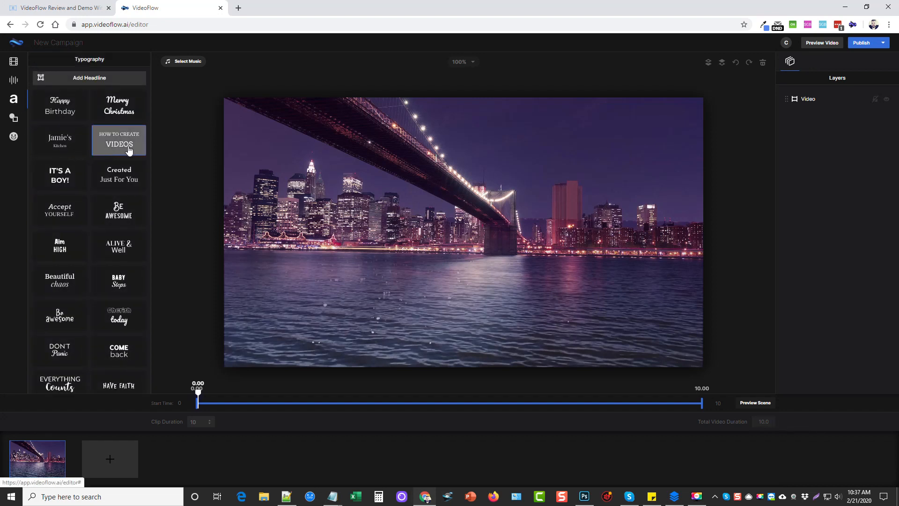
# Add the HOW TO CREATE VIDEOS headline and move the video layer beneath the text layers
pyautogui.click(119, 140)
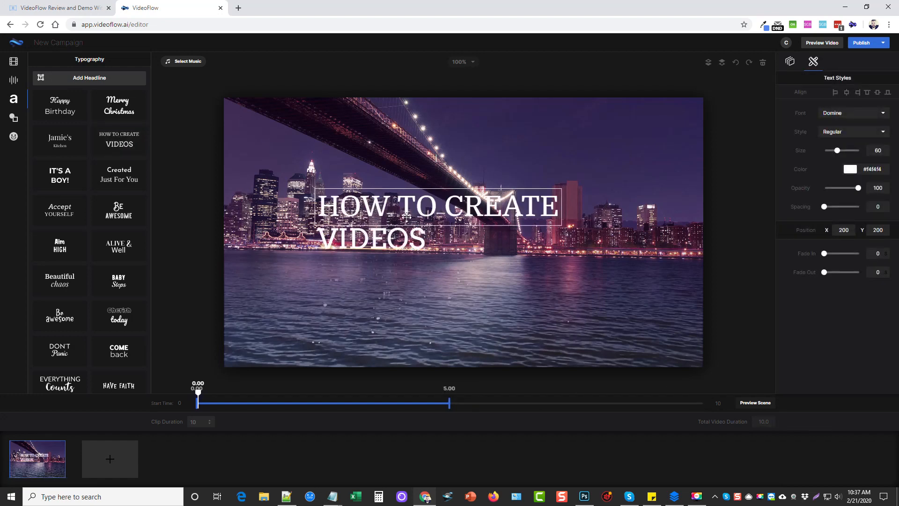
pyautogui.moveTo(587, 267)
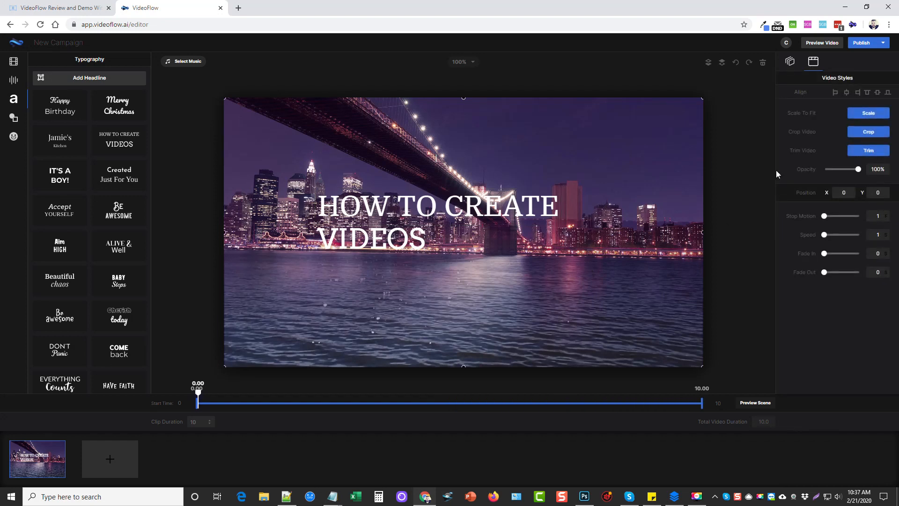
pyautogui.click(790, 62)
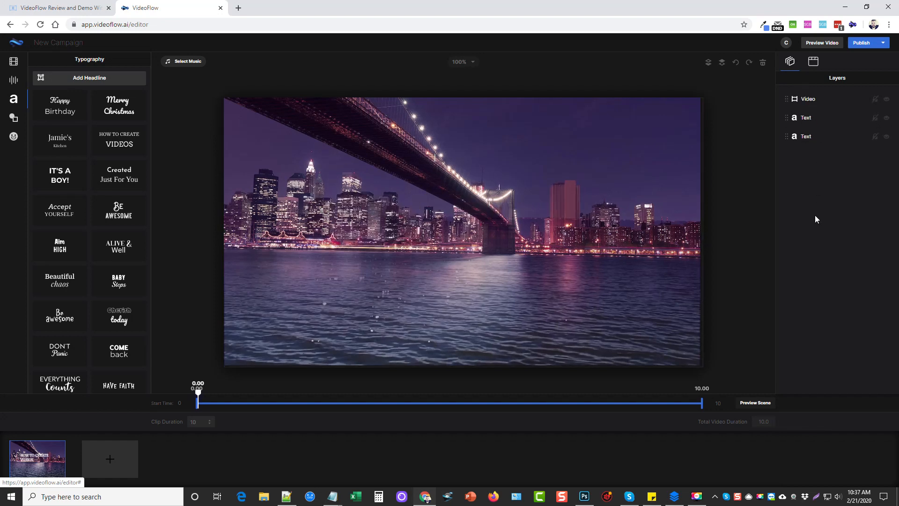
pyautogui.moveTo(495, 174)
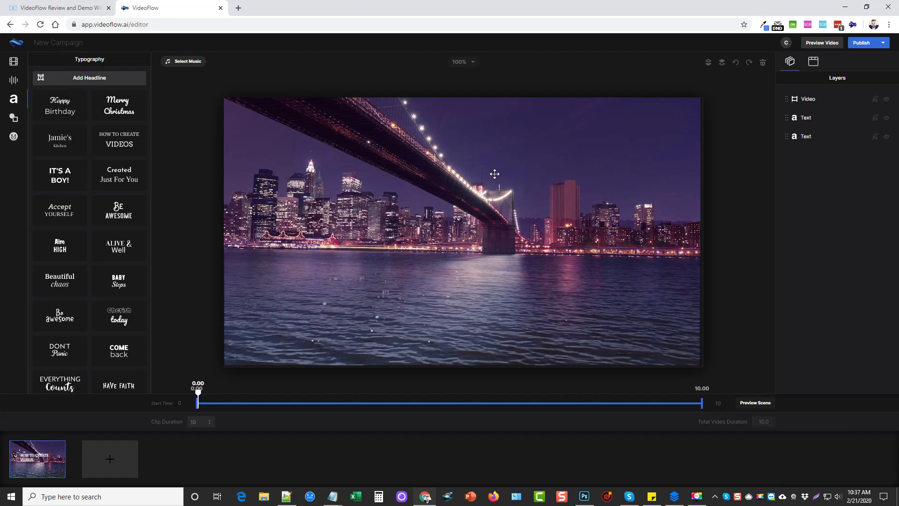
pyautogui.moveTo(808, 99); pyautogui.dragTo(808, 138)
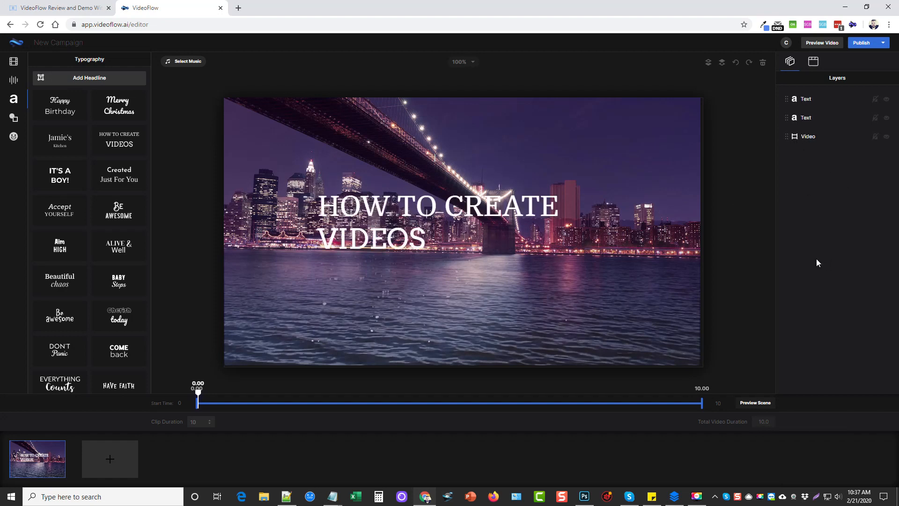
pyautogui.click(437, 206)
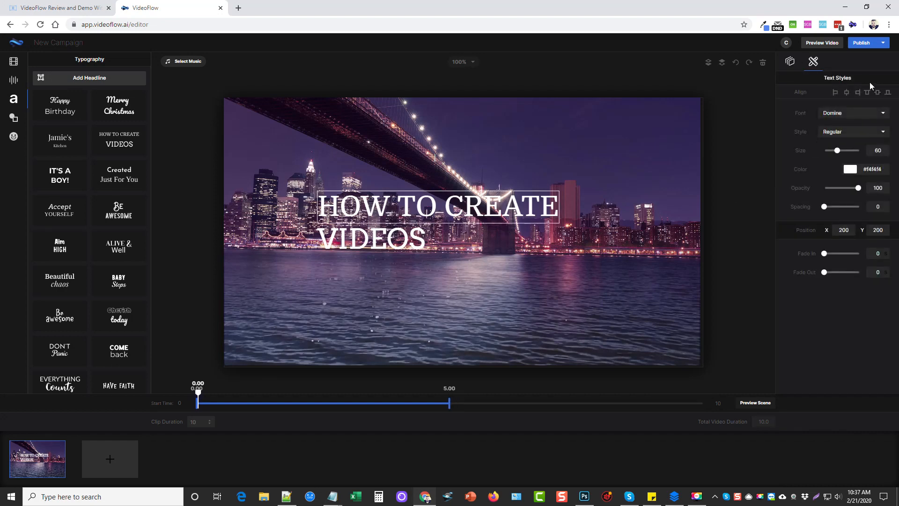
pyautogui.moveTo(851, 123)
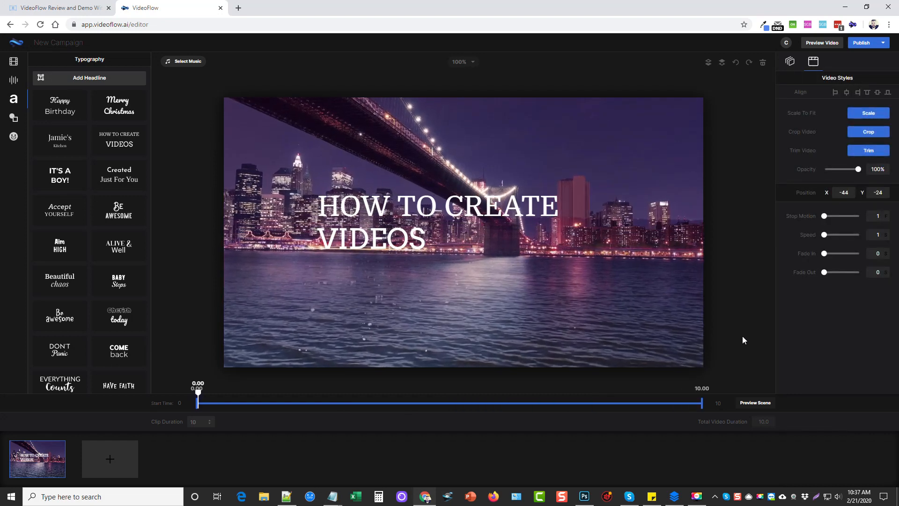
pyautogui.moveTo(611, 187)
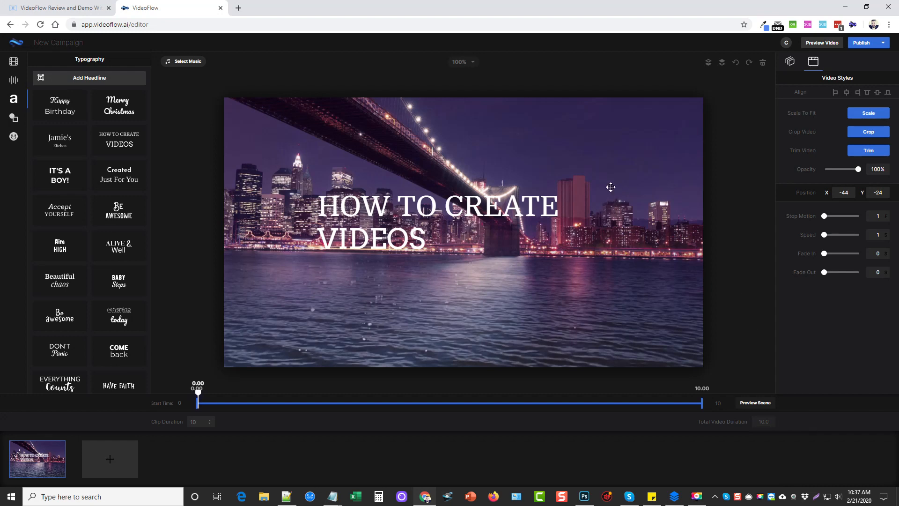
pyautogui.moveTo(395, 205)
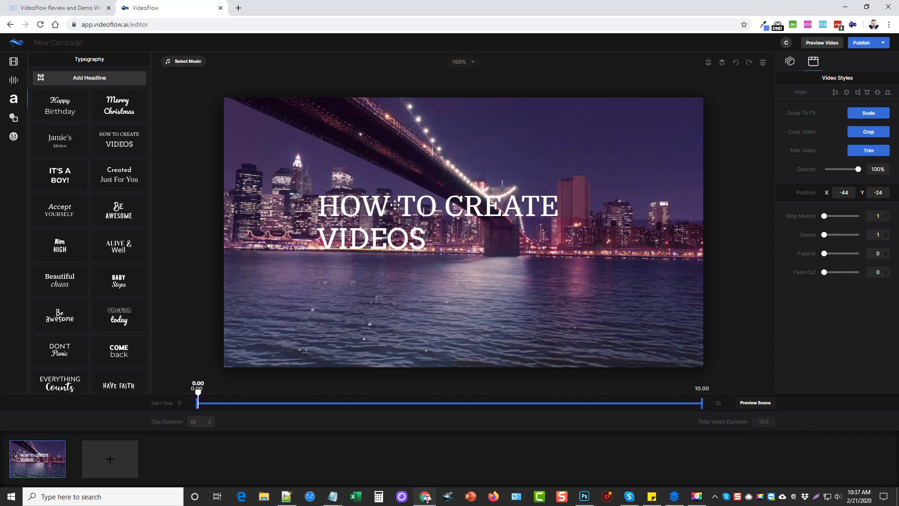
pyautogui.moveTo(188, 66)
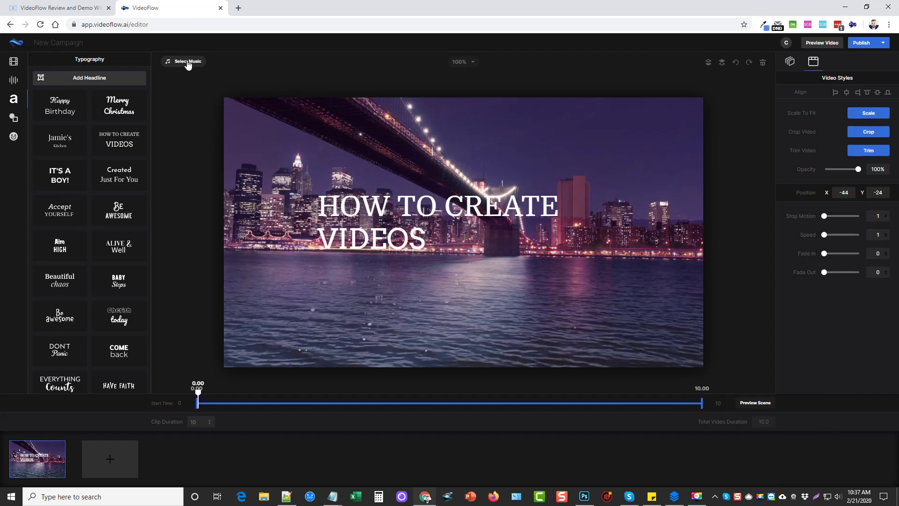
# Add the Snowman track from the music catalogue to the project's Music Library
pyautogui.click(186, 62)
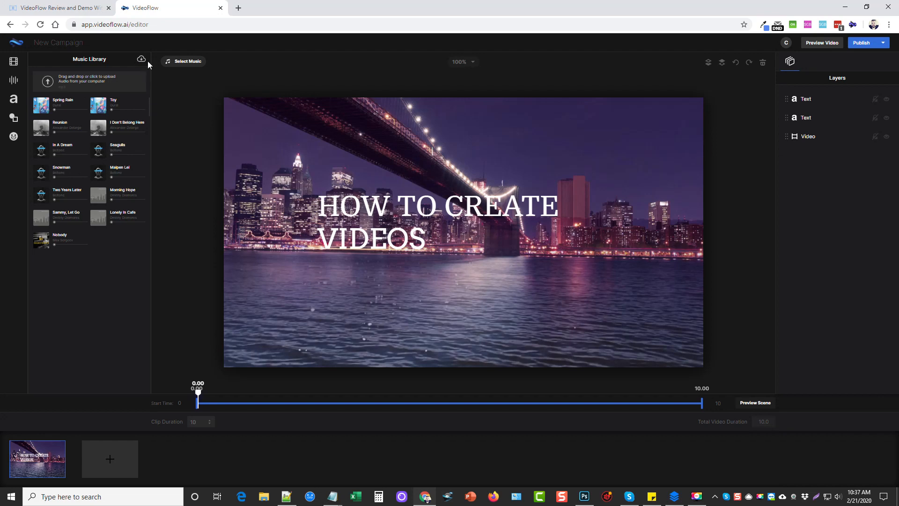
pyautogui.click(141, 60)
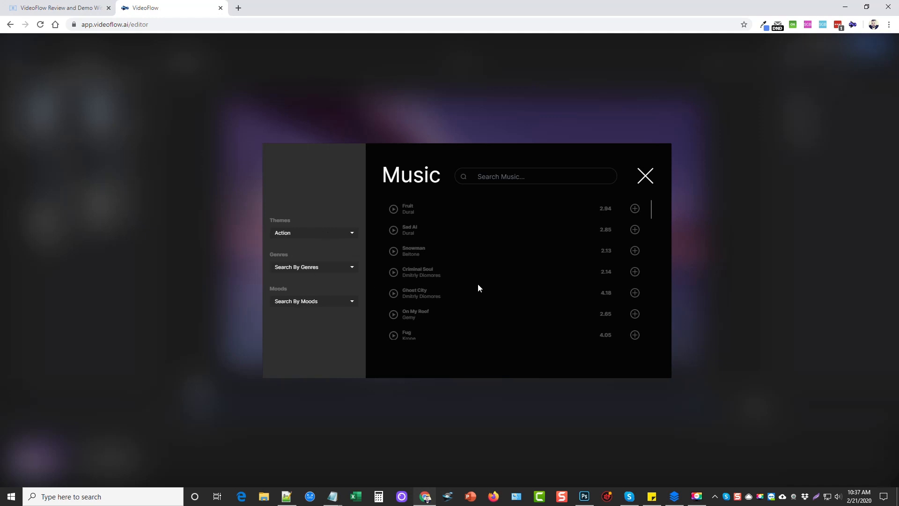
pyautogui.scroll(-3)
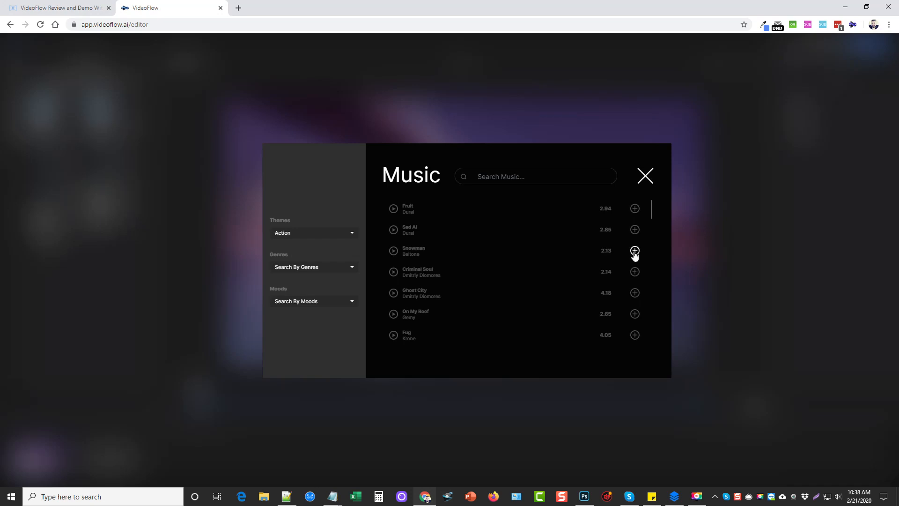
pyautogui.click(635, 251)
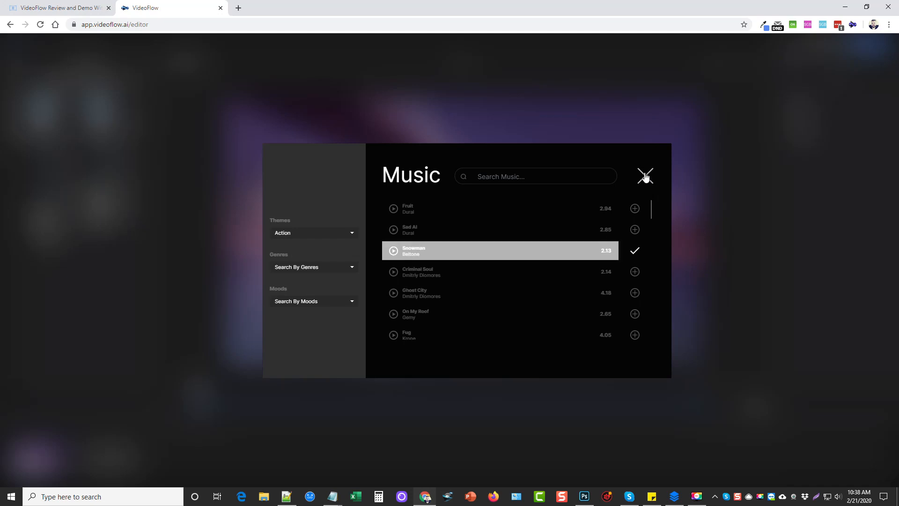
pyautogui.click(645, 176)
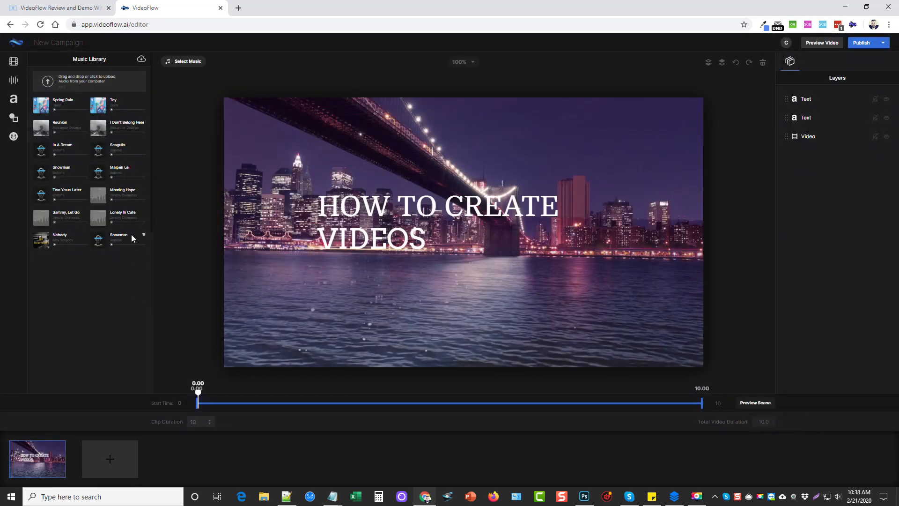
pyautogui.moveTo(118, 461)
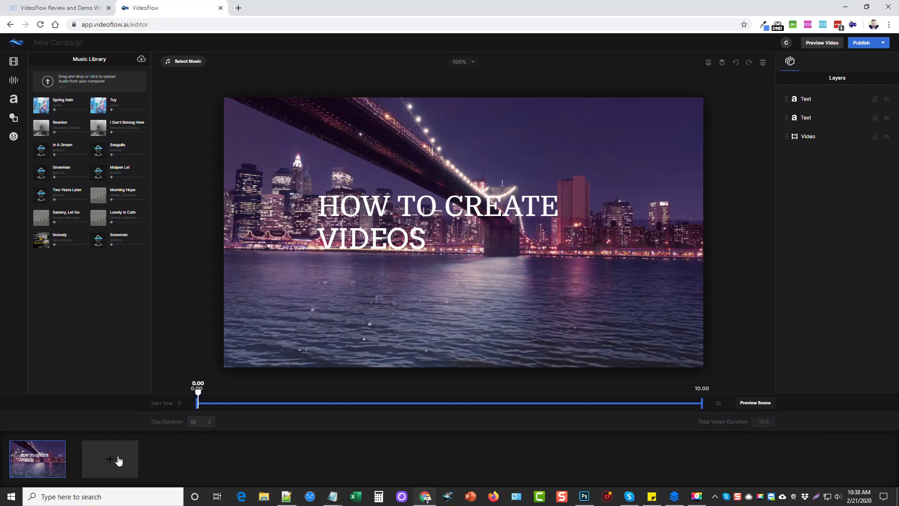
# Add a new scene after the bridge scene and bring up the still-image library for it
pyautogui.click(109, 459)
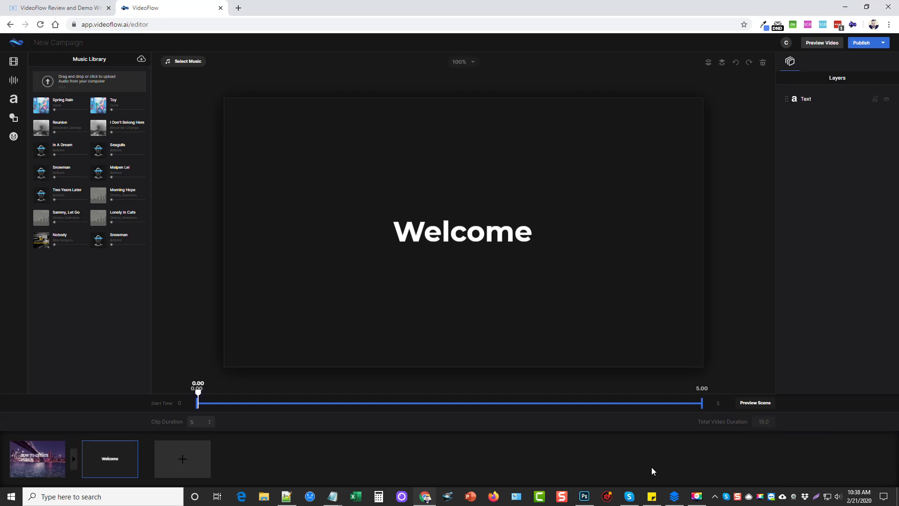
pyautogui.moveTo(200, 459)
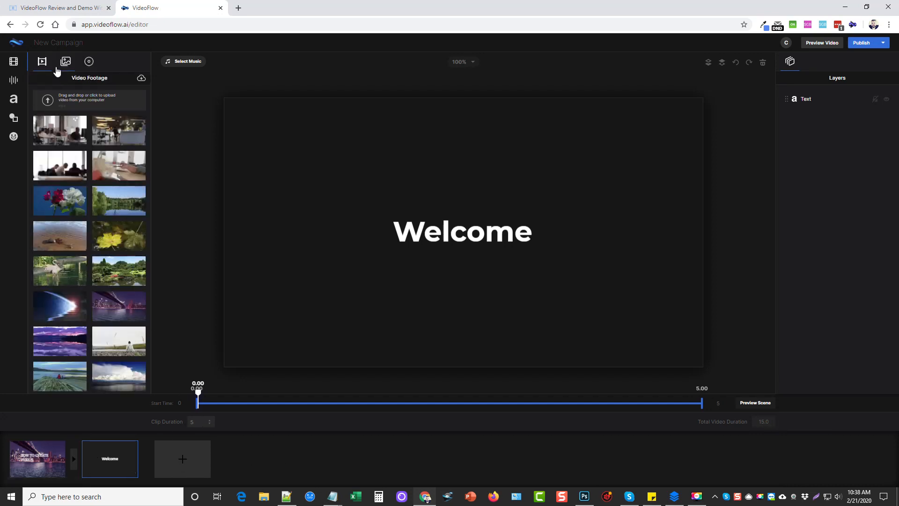
pyautogui.click(66, 62)
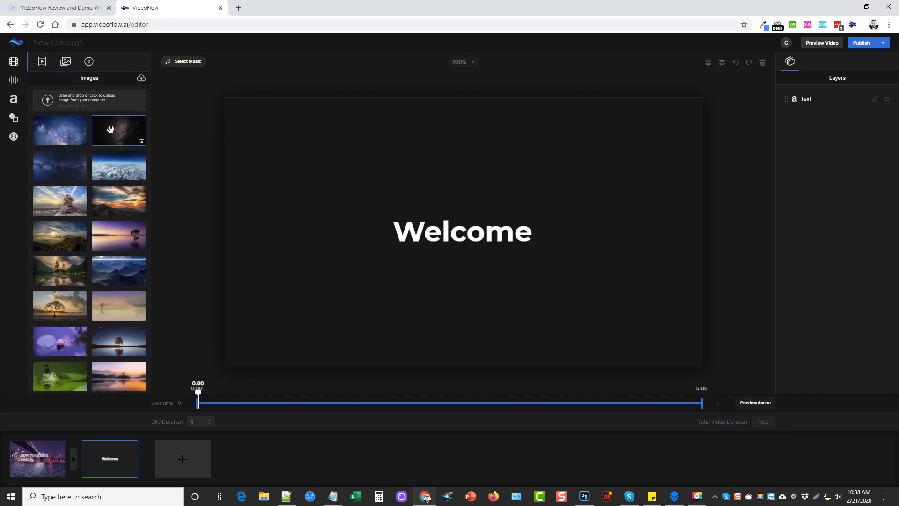
pyautogui.moveTo(145, 92)
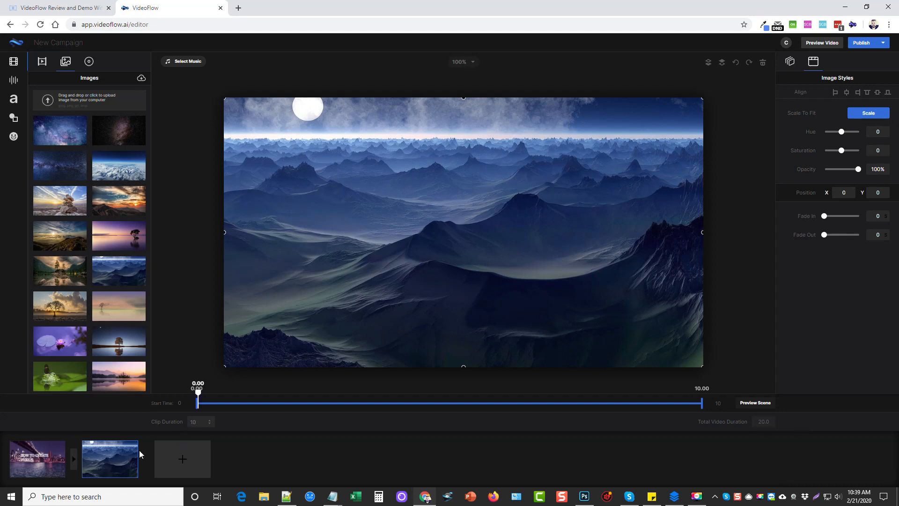
pyautogui.moveTo(234, 197)
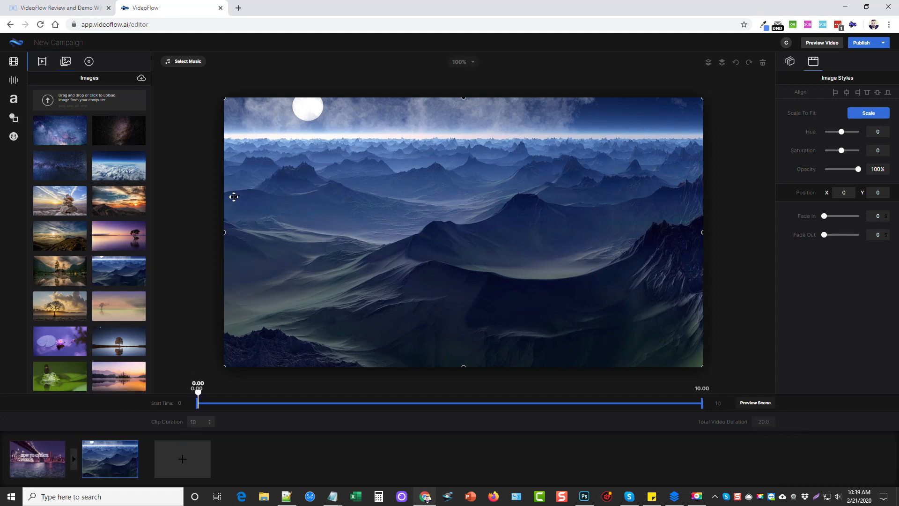
pyautogui.moveTo(32, 70)
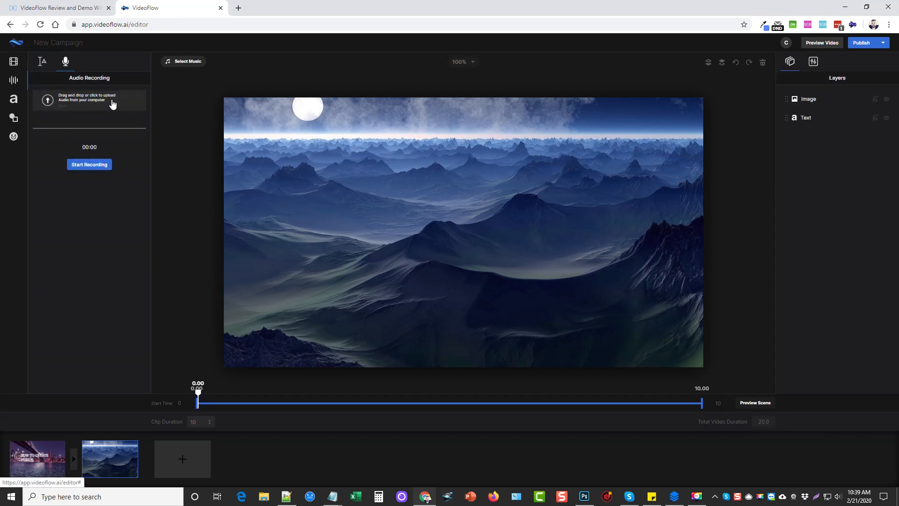
pyautogui.moveTo(90, 123)
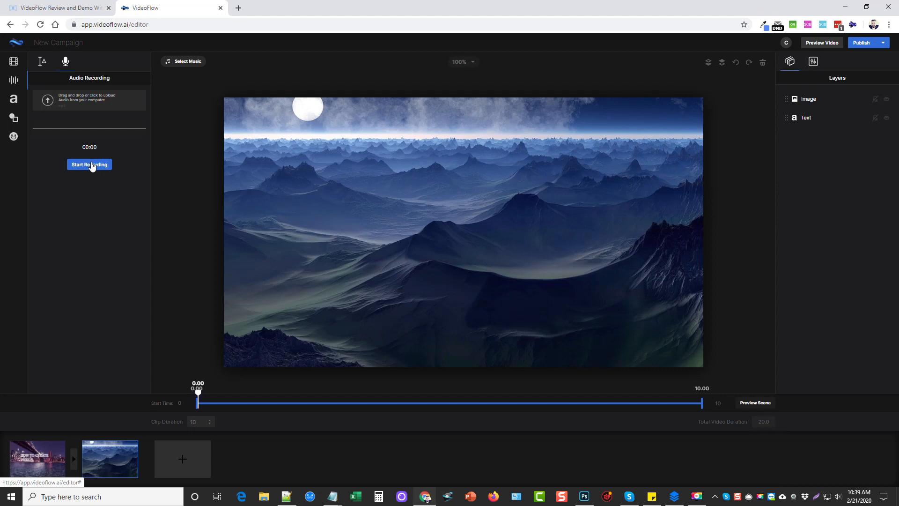
pyautogui.moveTo(150, 255)
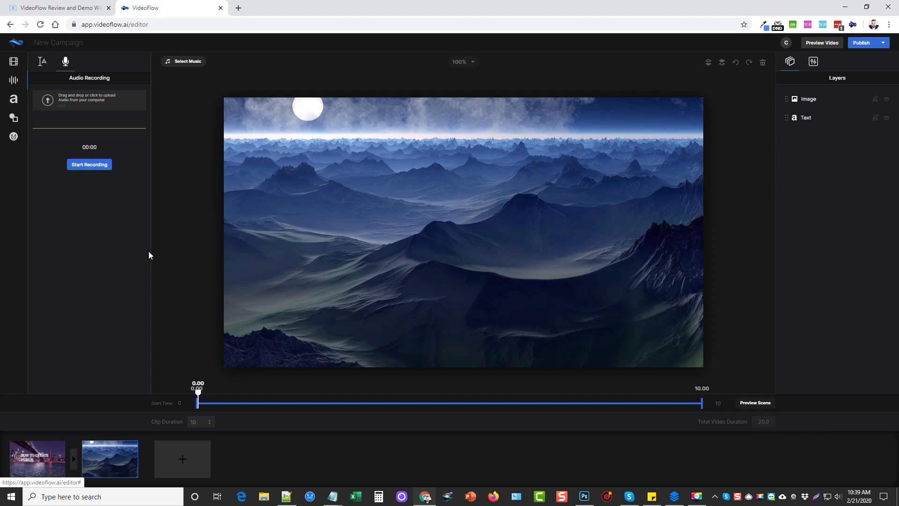
# Review narration languages and voices, keeping English, US with Matthew, and start the narration text
pyautogui.click(41, 62)
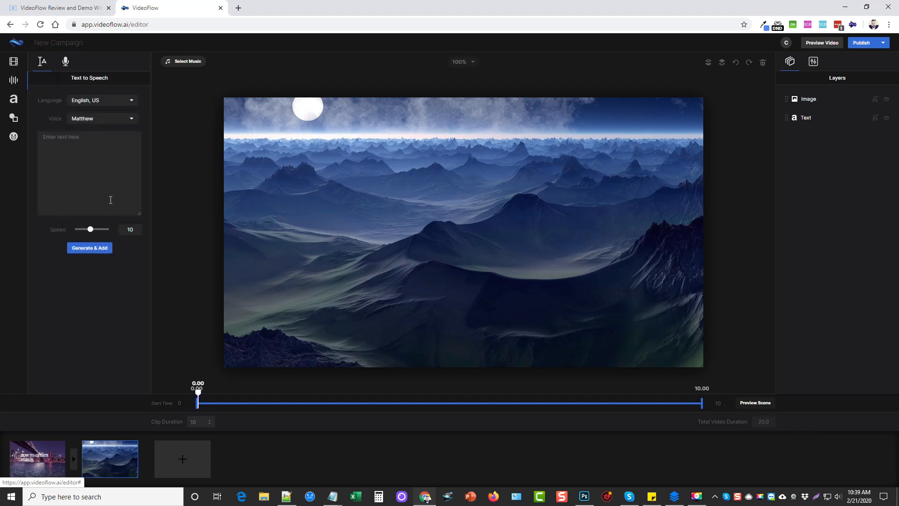
pyautogui.moveTo(133, 113)
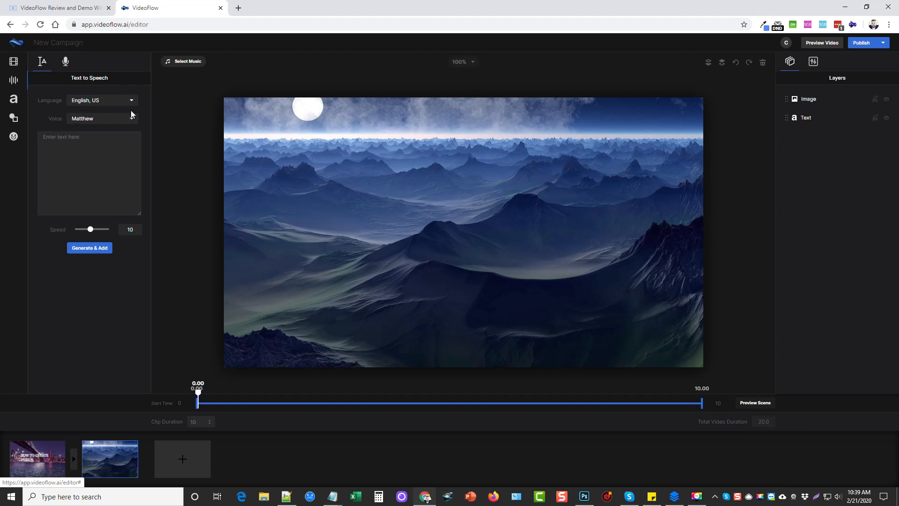
pyautogui.click(101, 100)
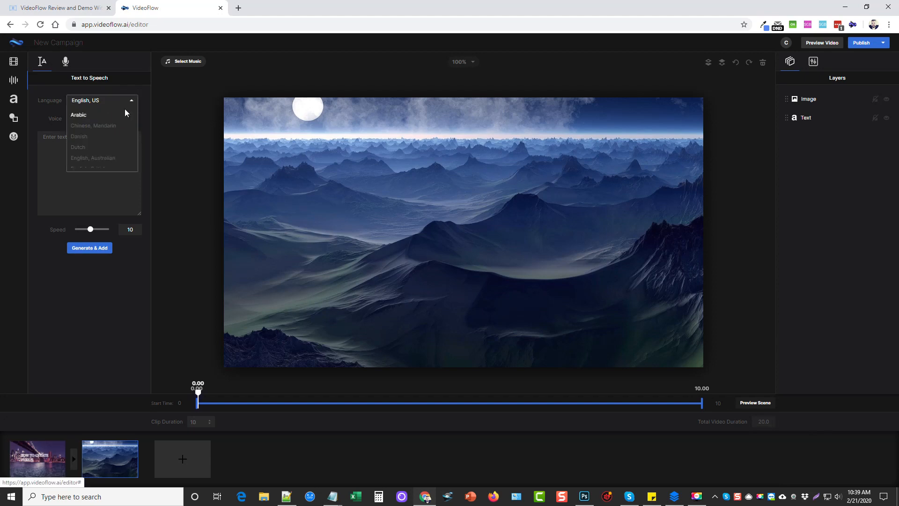
pyautogui.scroll(-3)
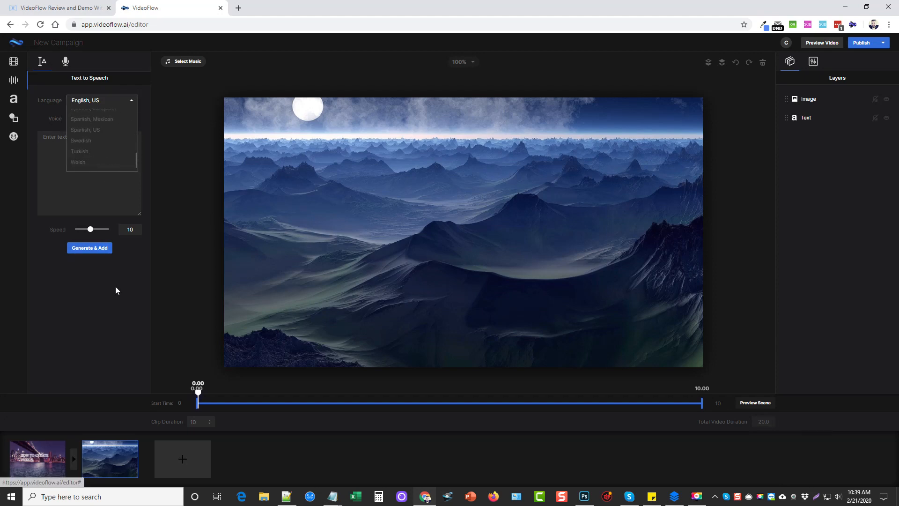
pyautogui.click(102, 119)
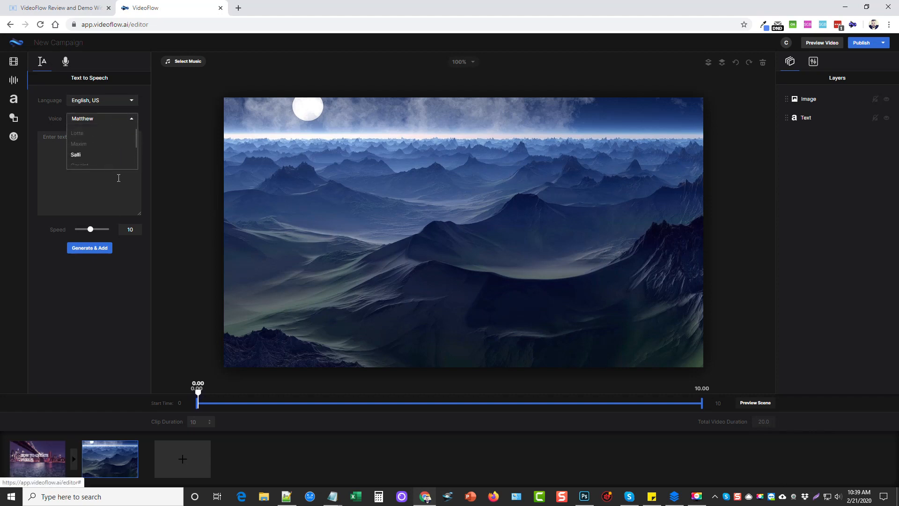
pyautogui.click(108, 326)
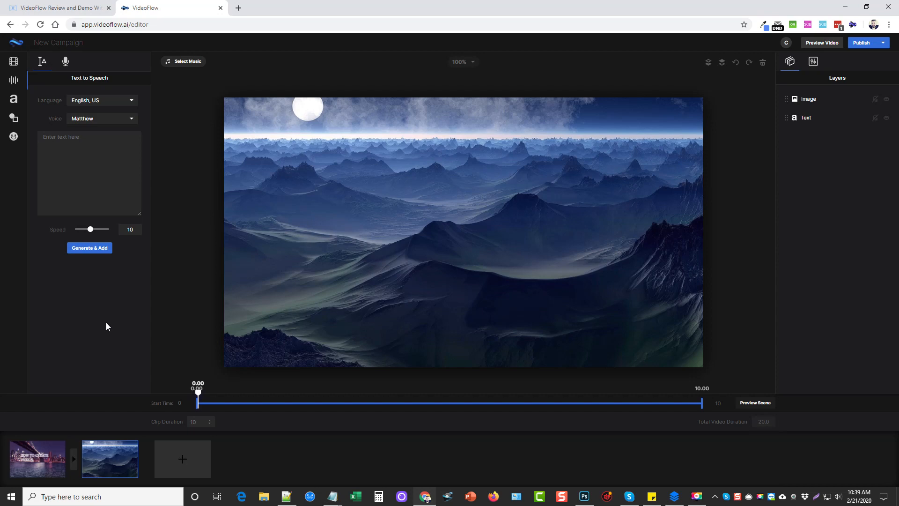
pyautogui.moveTo(82, 343)
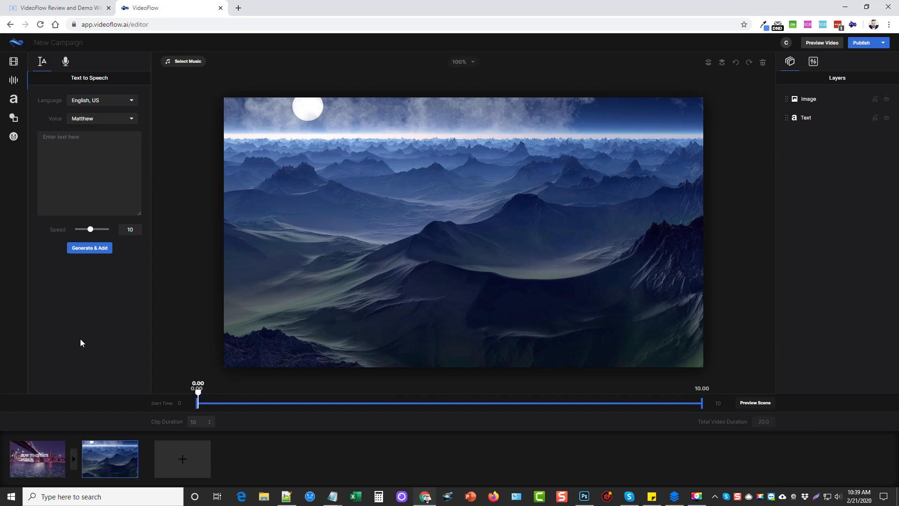
pyautogui.moveTo(96, 351)
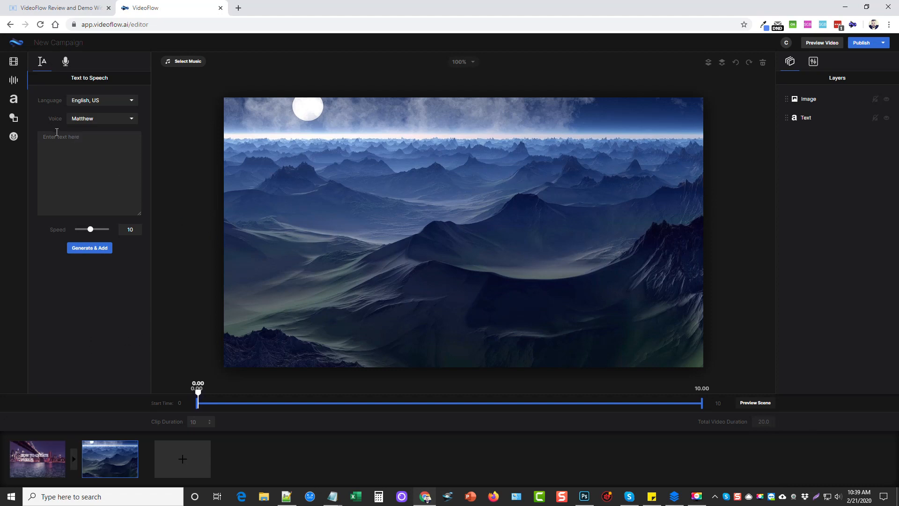
pyautogui.click(13, 99)
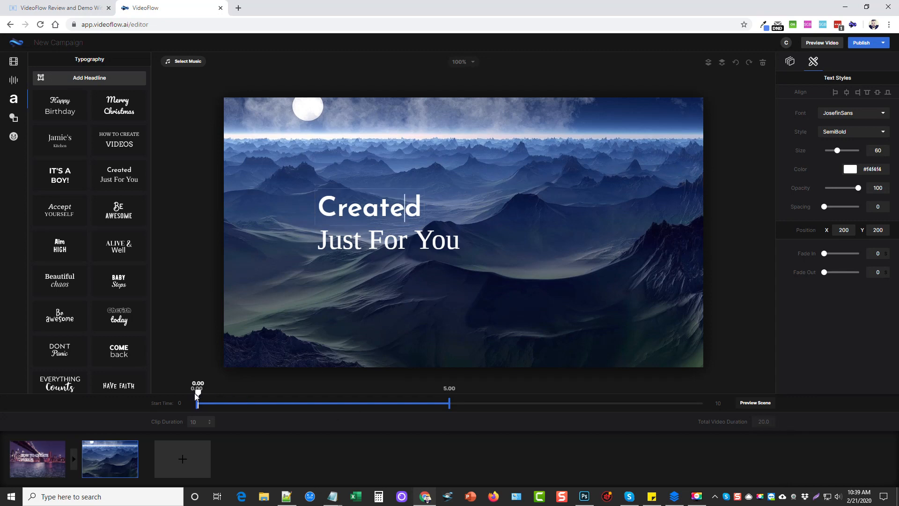
# Scrub the mountain scene preview to about two seconds with the headline spanning it
pyautogui.moveTo(198, 394); pyautogui.dragTo(303, 394)
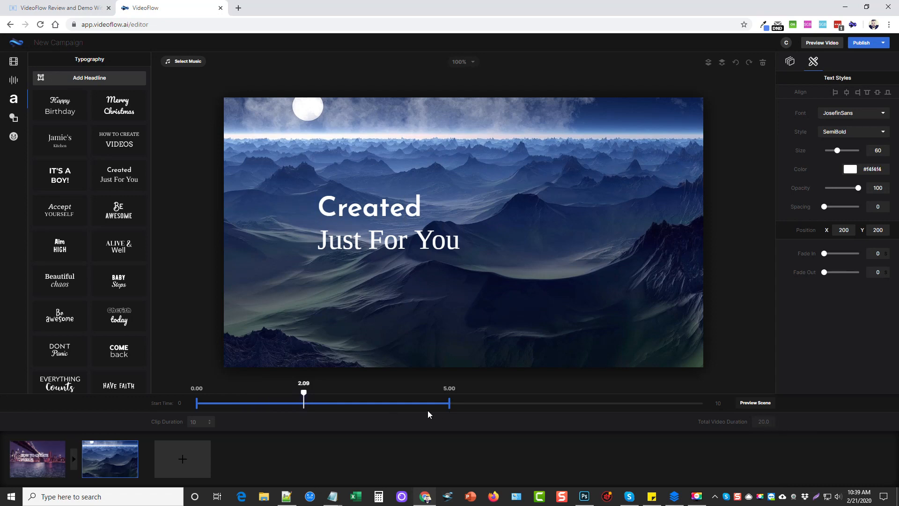
pyautogui.click(196, 421)
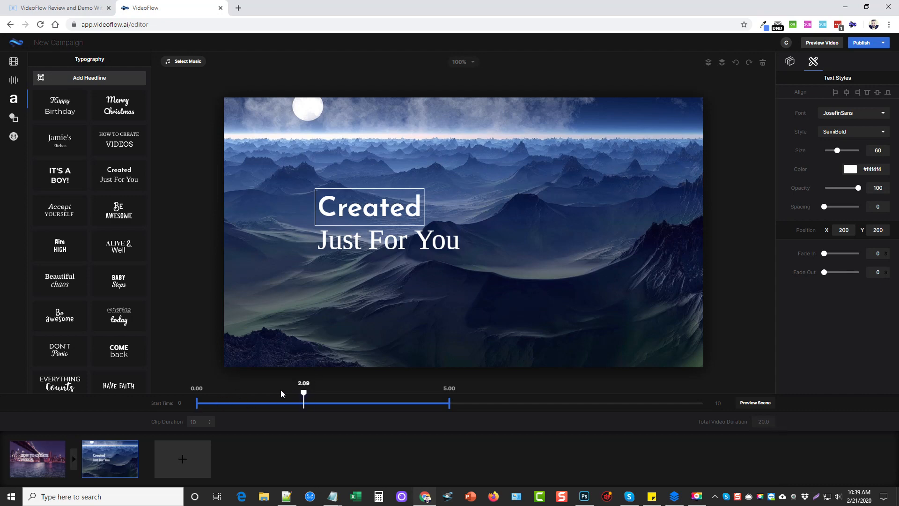
pyautogui.moveTo(827, 261)
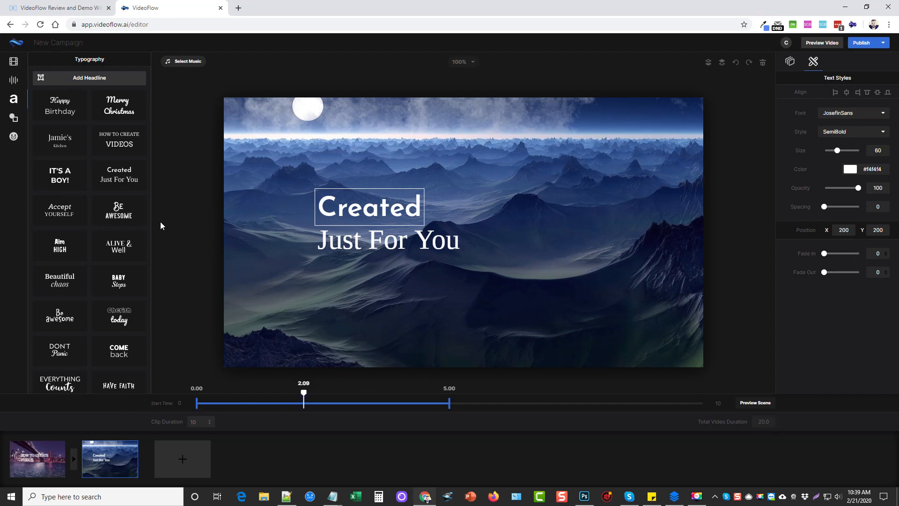
# Add a square from Shapes, stretch it into a wide box over the headline and colour it black
pyautogui.click(13, 119)
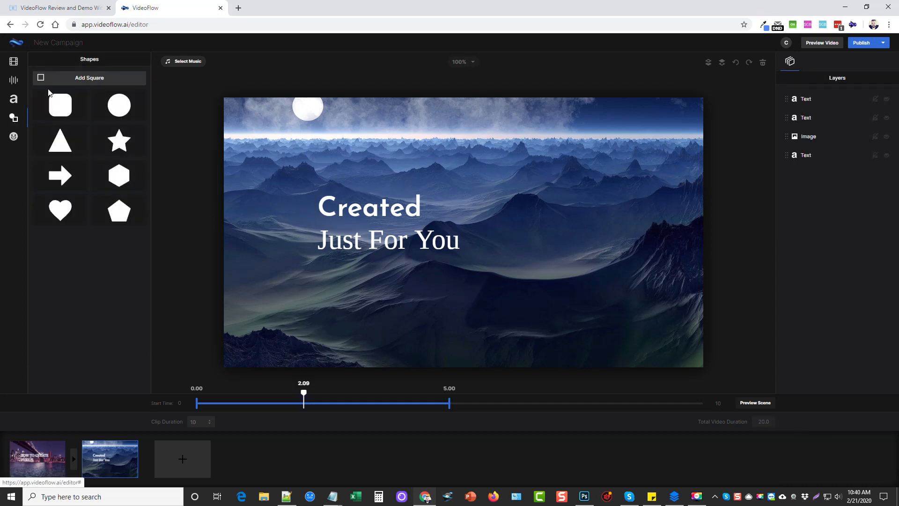
pyautogui.moveTo(77, 84)
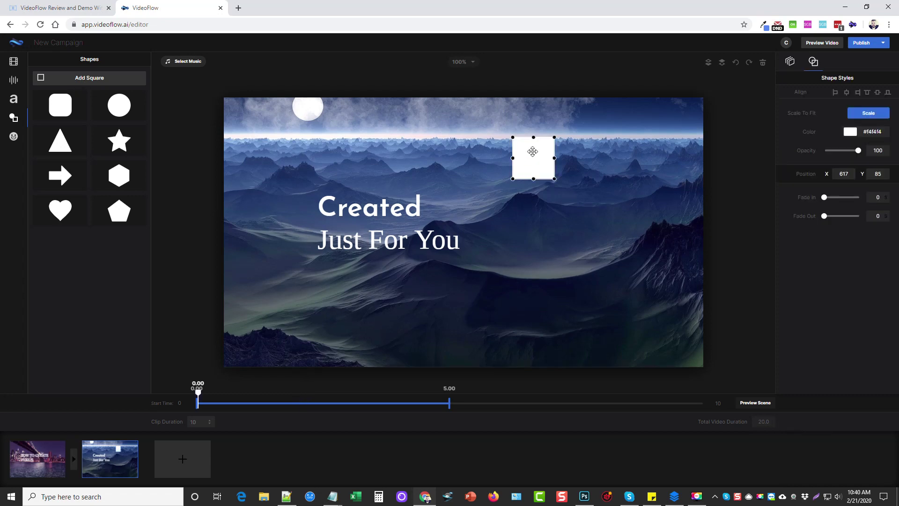
pyautogui.moveTo(533, 151); pyautogui.dragTo(505, 219)
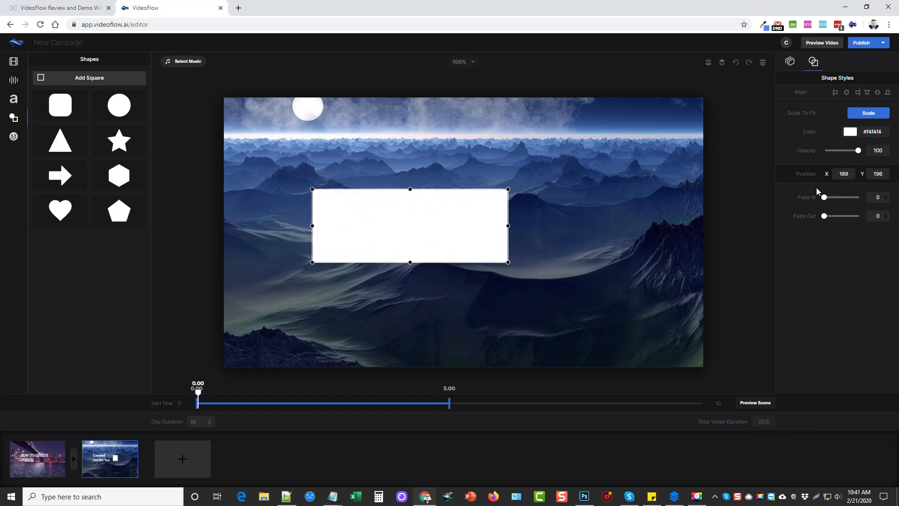
pyautogui.click(850, 131)
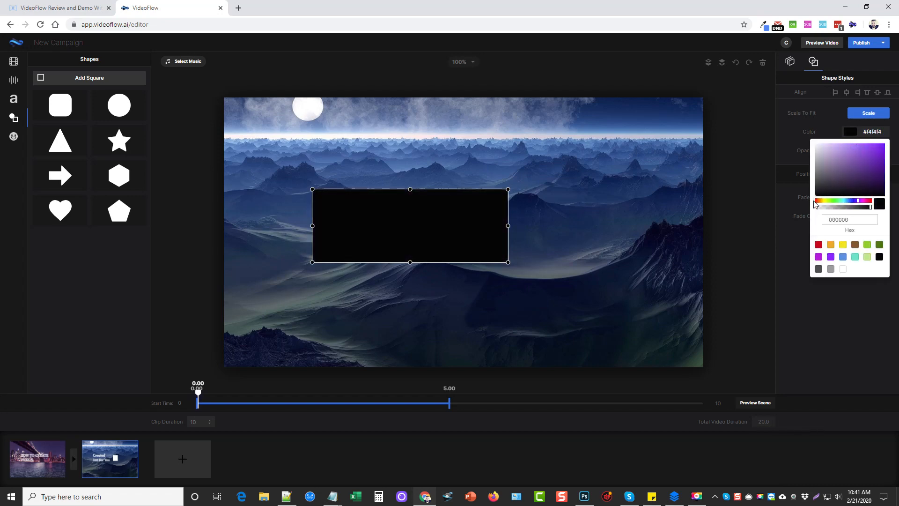
pyautogui.click(790, 62)
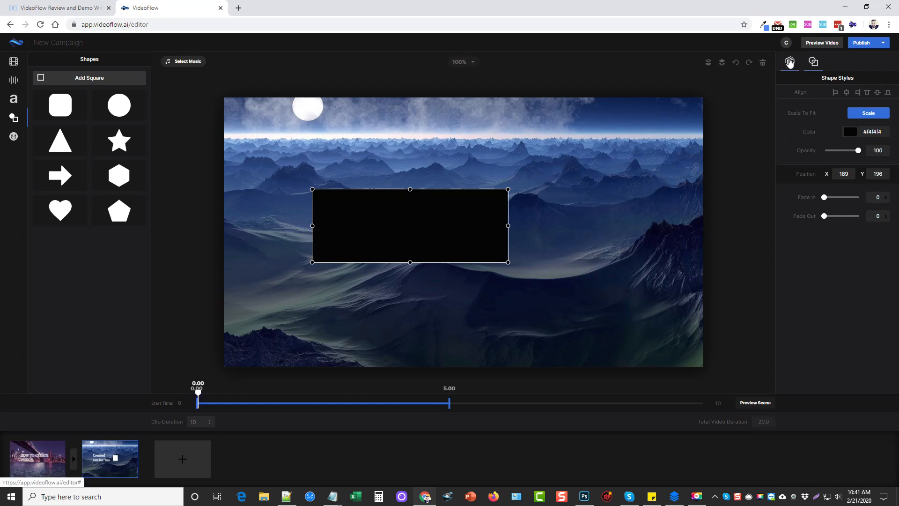
# Select the box in the layer list and lower its opacity so it sits translucent behind the text
pyautogui.click(790, 62)
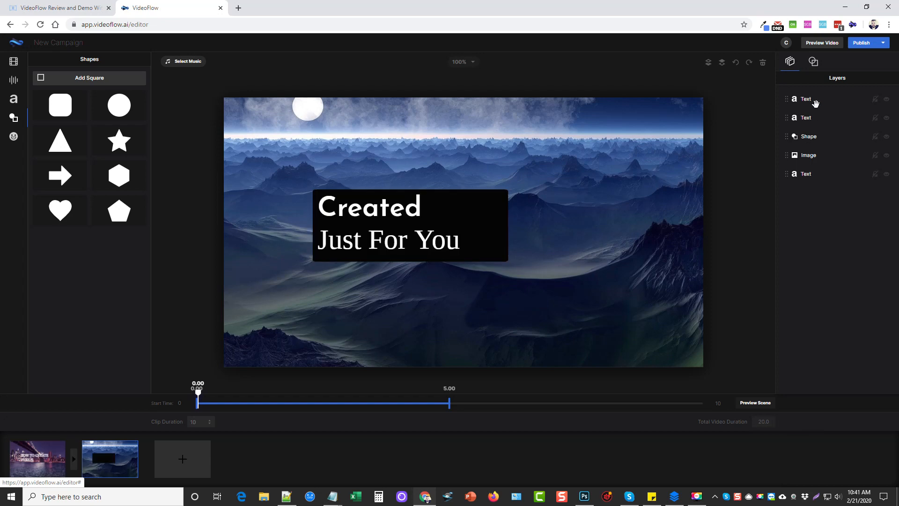
pyautogui.click(813, 62)
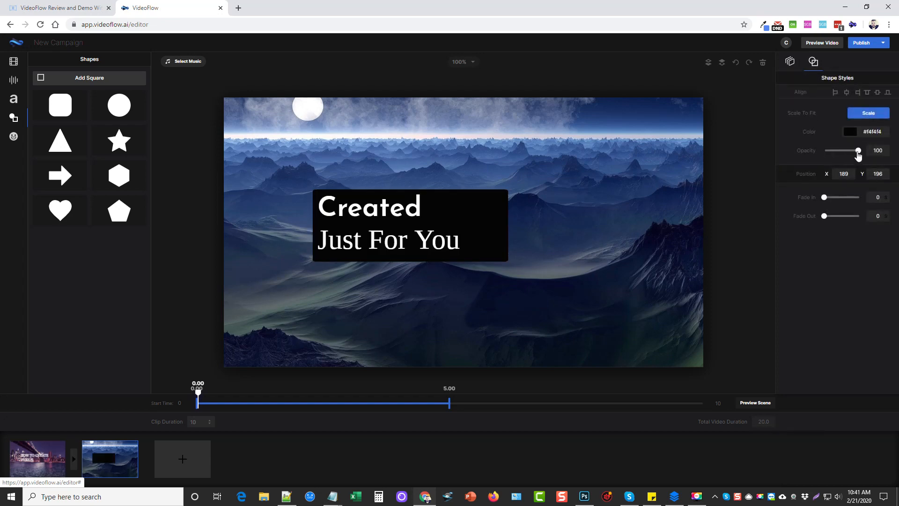
pyautogui.moveTo(858, 150); pyautogui.dragTo(848, 150)
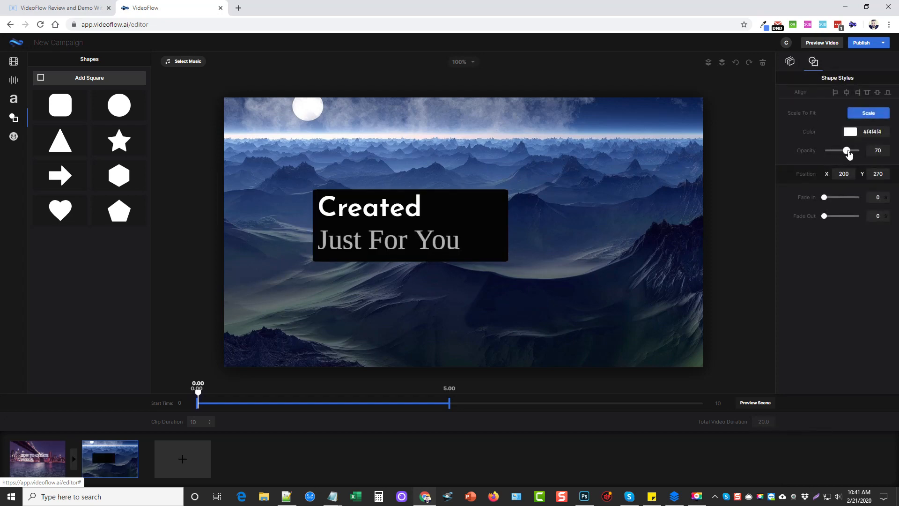
pyautogui.moveTo(849, 151); pyautogui.dragTo(857, 151)
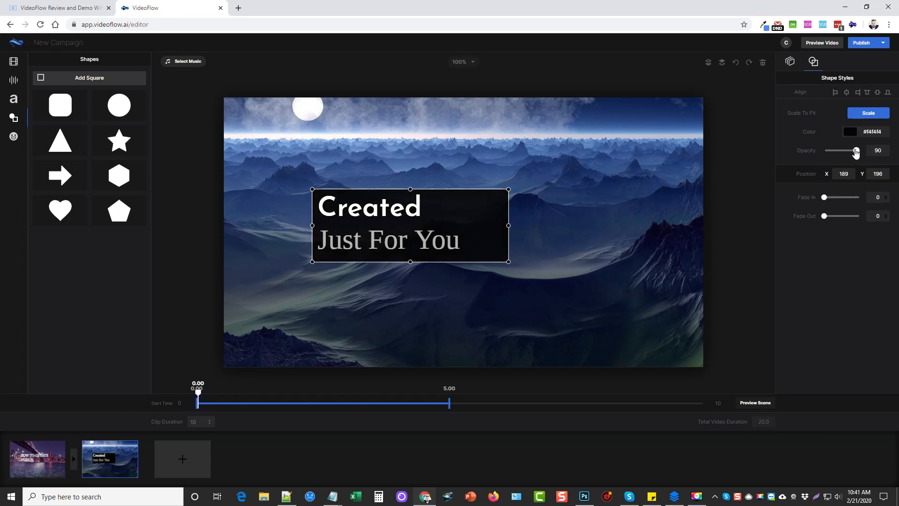
pyautogui.moveTo(856, 150); pyautogui.dragTo(841, 150)
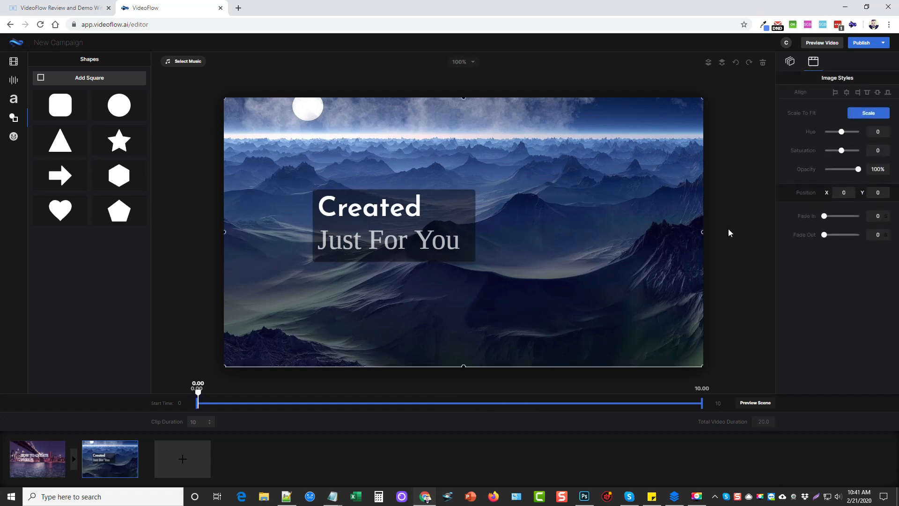
pyautogui.moveTo(53, 126)
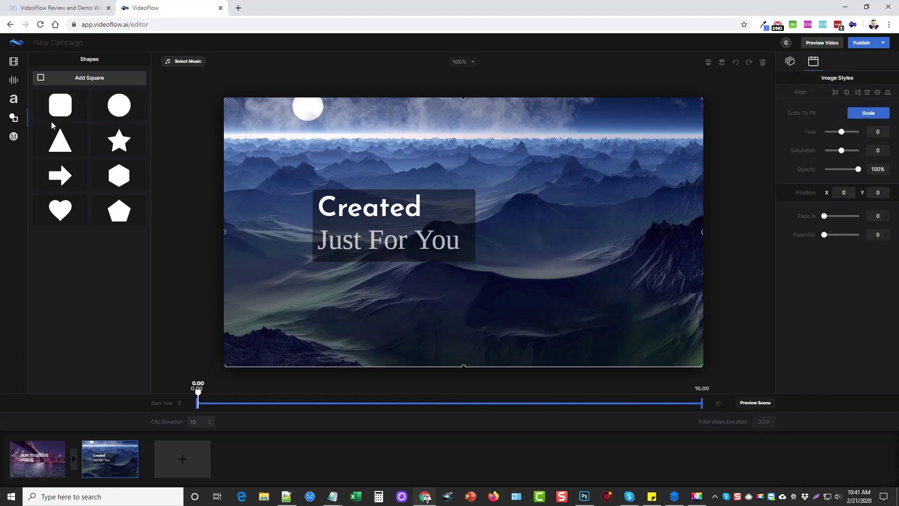
# Browse emojis and icons, then return to the stock image library
pyautogui.click(13, 137)
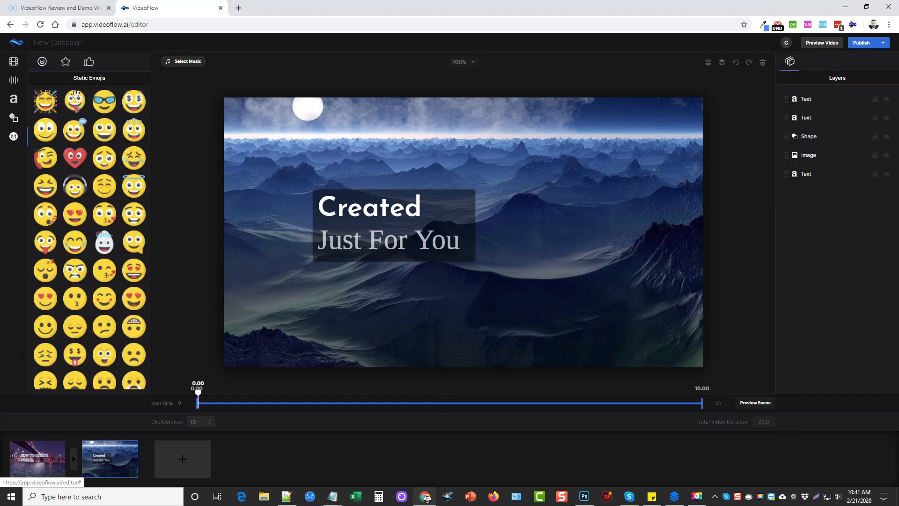
pyautogui.click(88, 62)
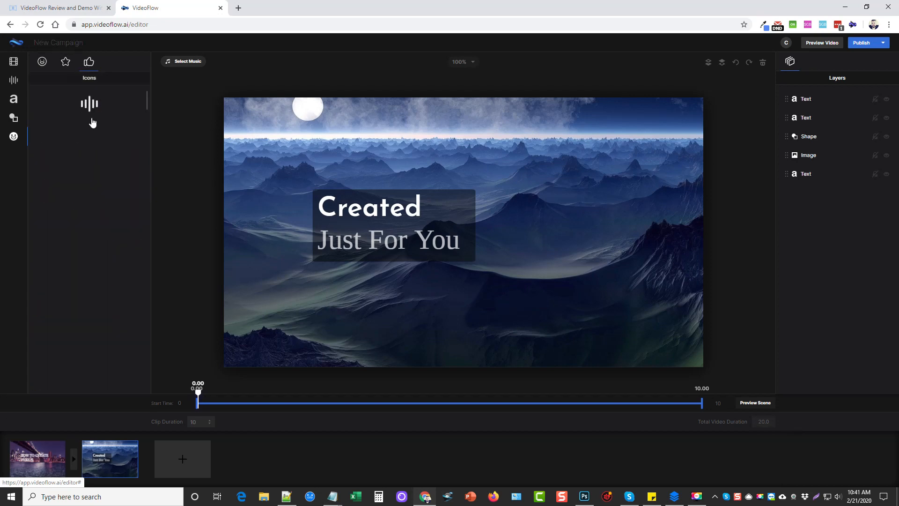
pyautogui.click(13, 62)
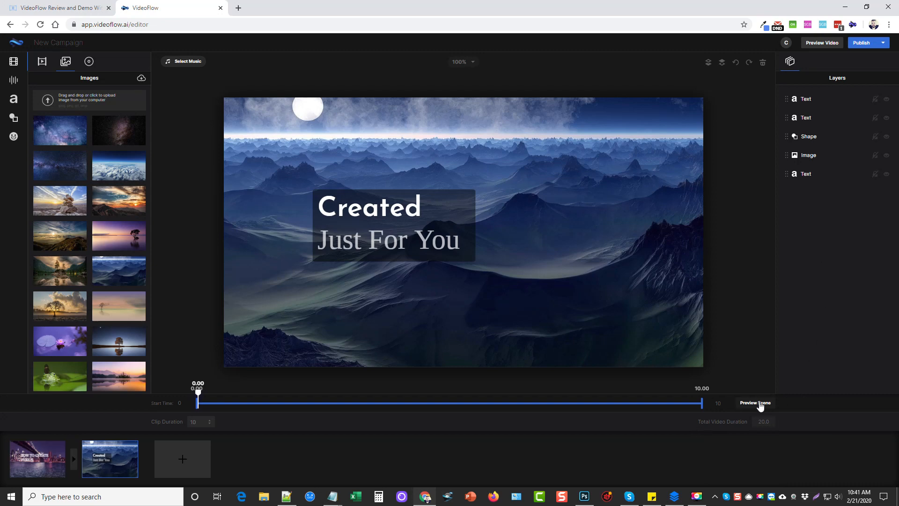
pyautogui.moveTo(788, 160)
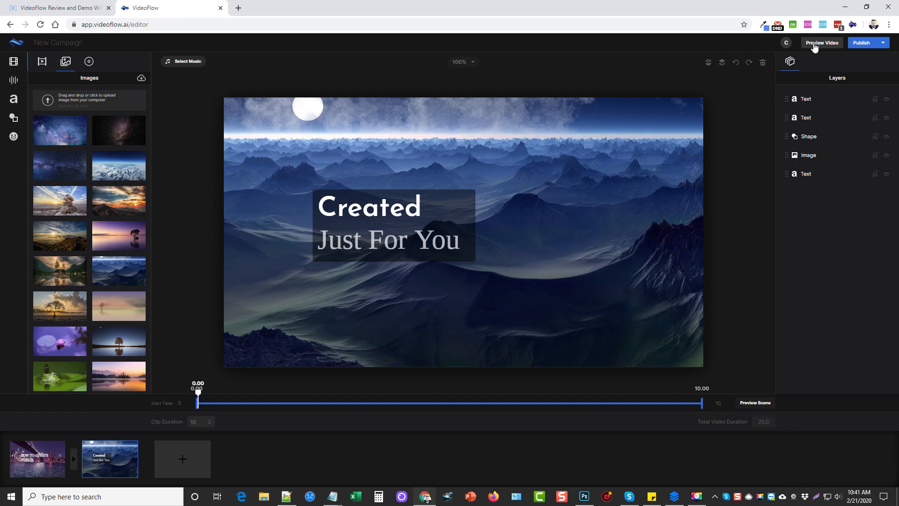
# Bring up Publish Now render settings showing 1080p at 1920×1080
pyautogui.click(885, 43)
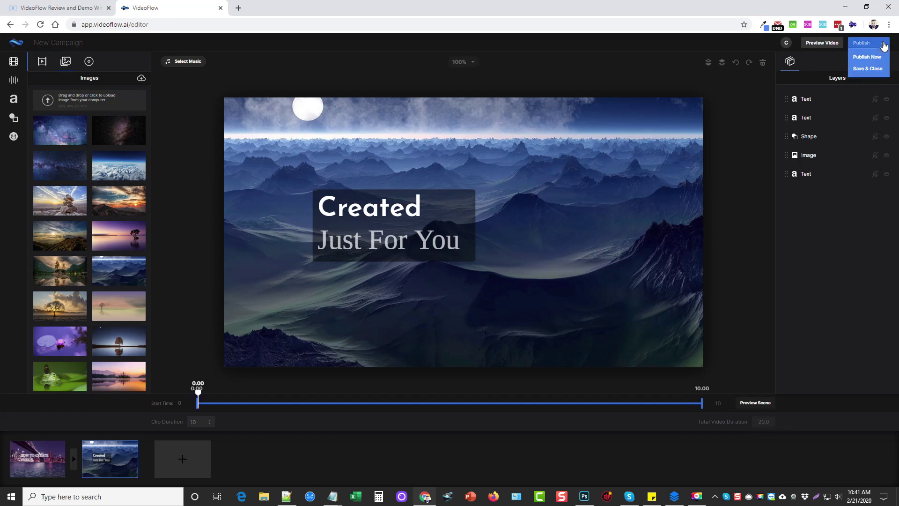
pyautogui.click(862, 43)
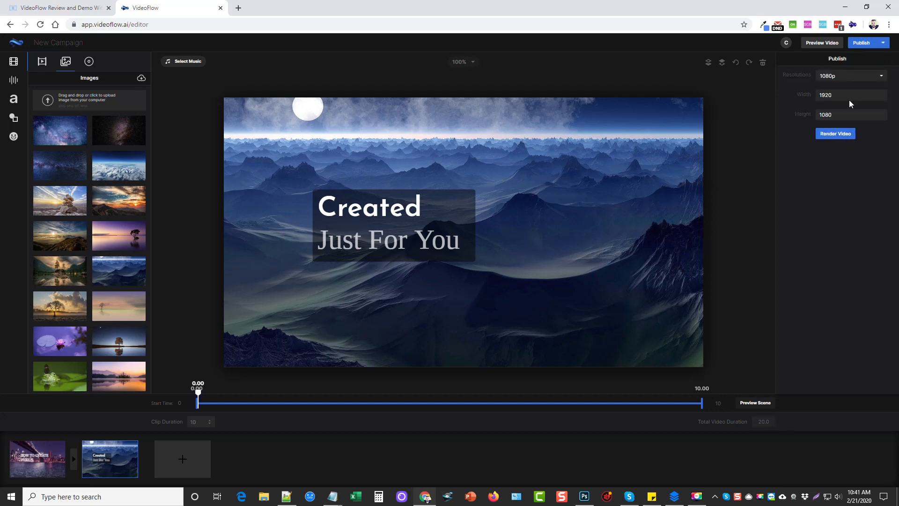
pyautogui.click(851, 75)
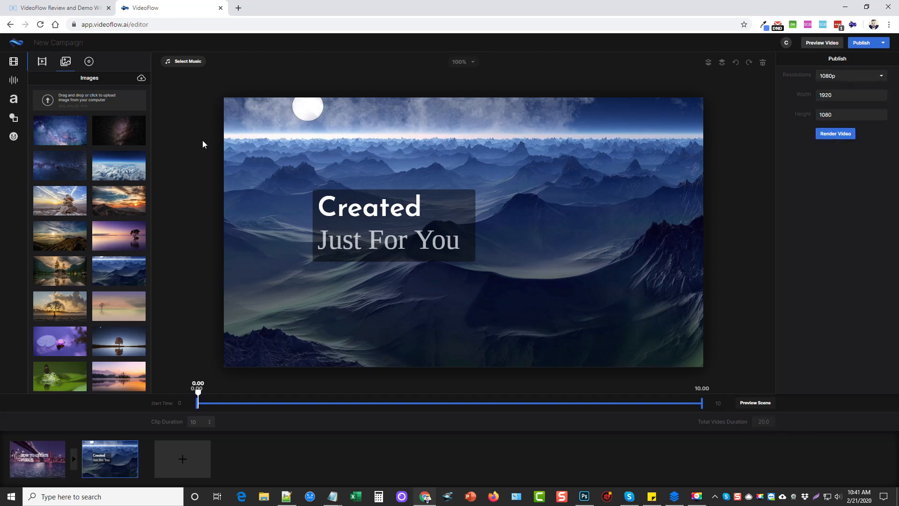
pyautogui.moveTo(203, 178)
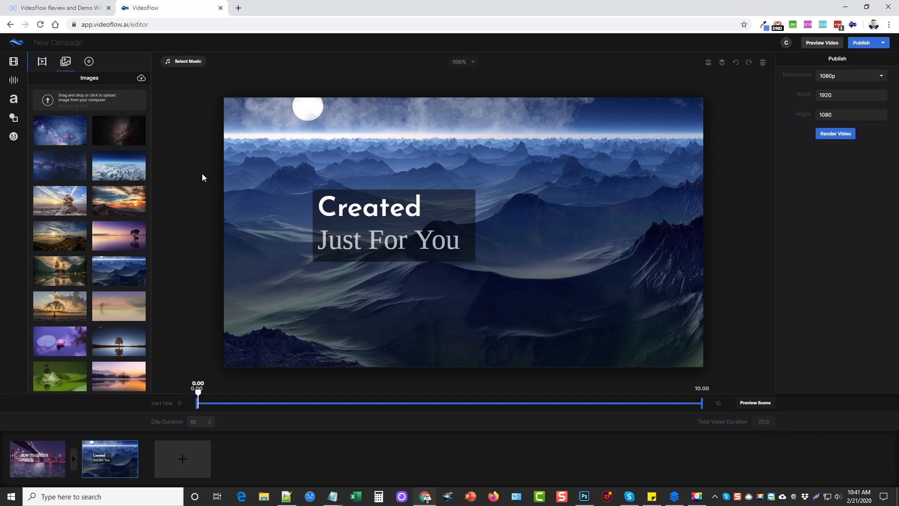
pyautogui.moveTo(208, 201)
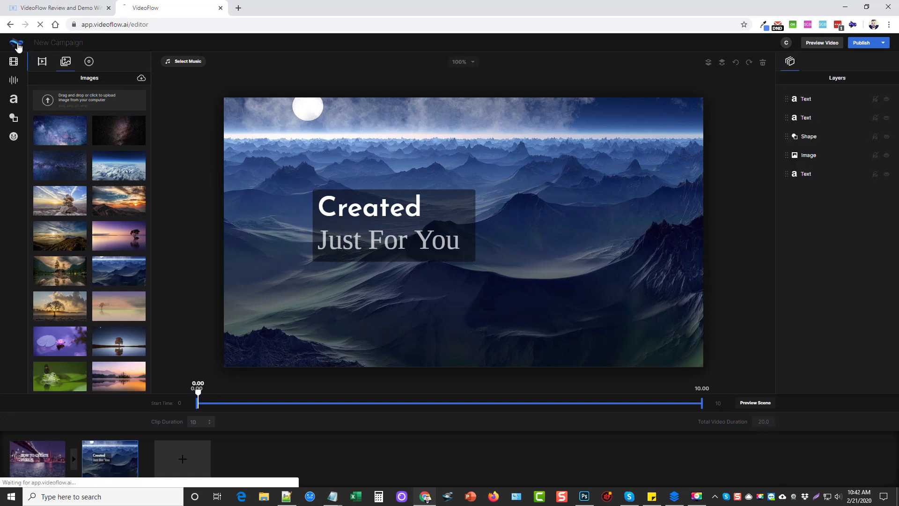
# Return to the My Projects dashboard, peek at the New Campaign project's options, then switch to the VideoFlow Review tab
pyautogui.click(19, 42)
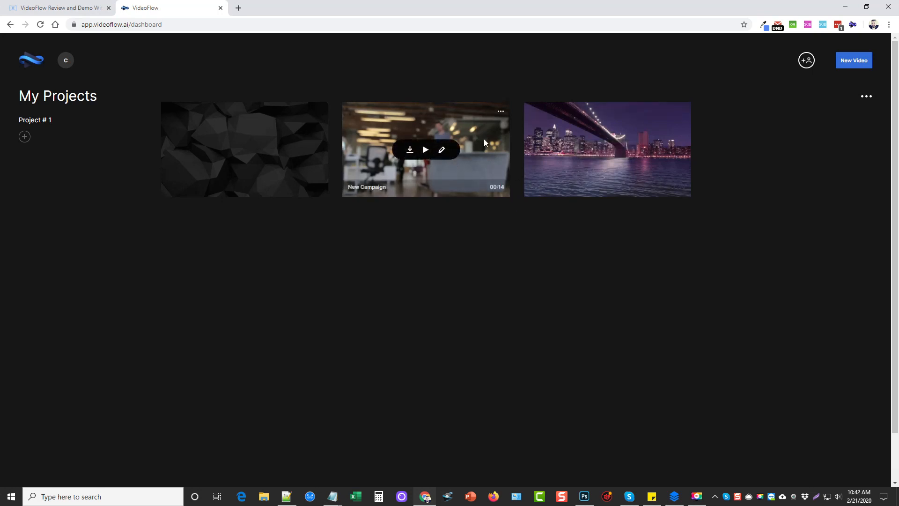
pyautogui.click(501, 110)
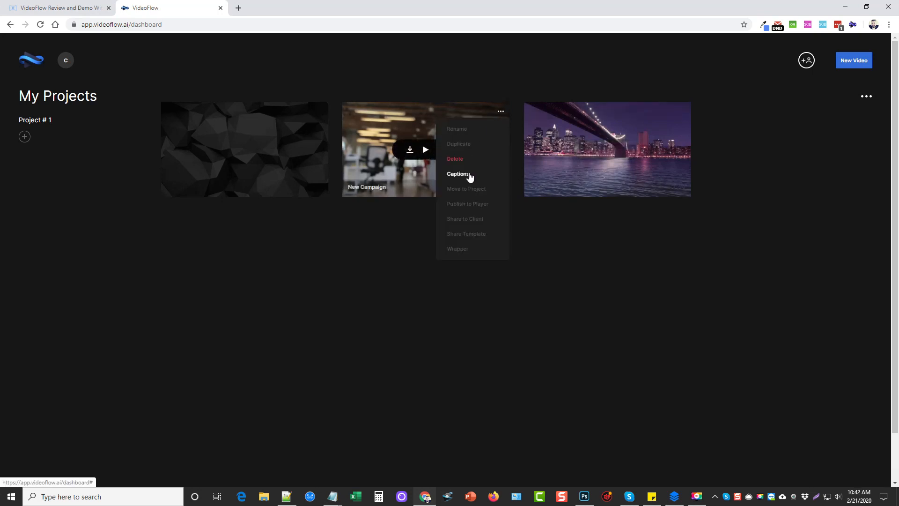
pyautogui.click(579, 249)
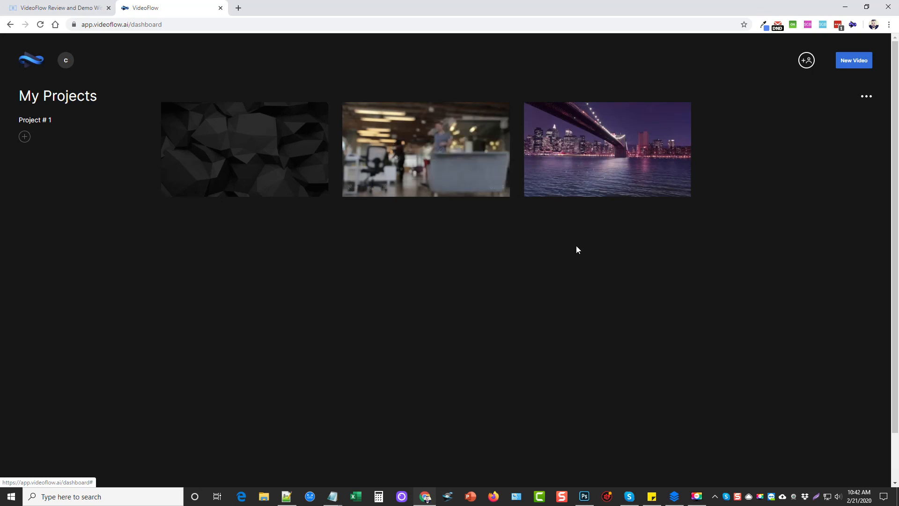
pyautogui.moveTo(347, 289)
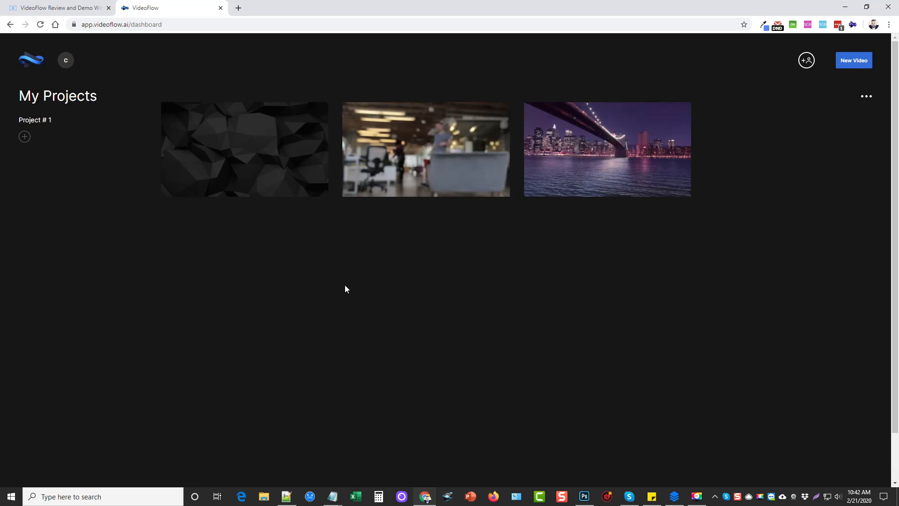
pyautogui.moveTo(366, 298)
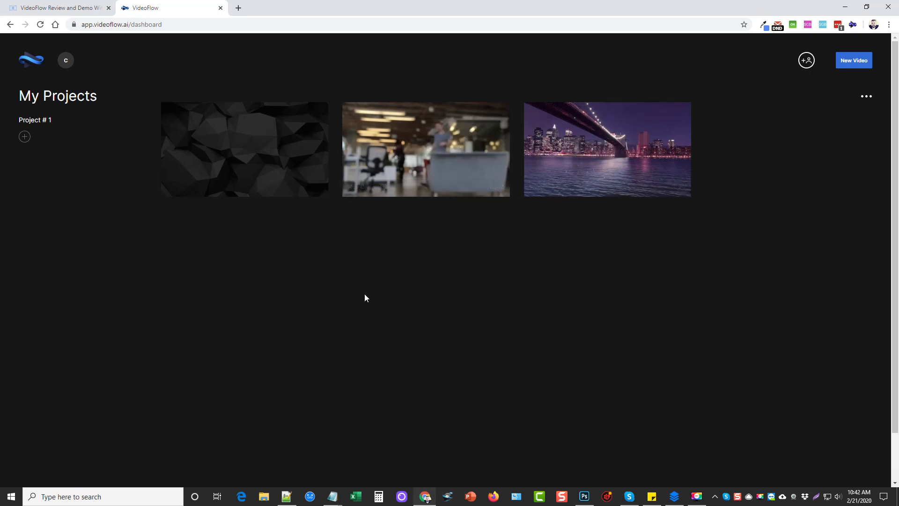
pyautogui.moveTo(429, 359)
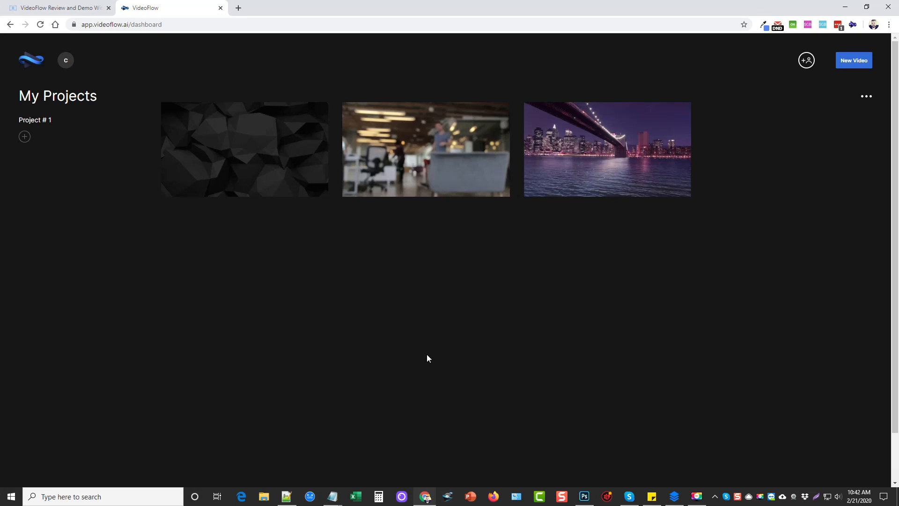
pyautogui.moveTo(239, 213)
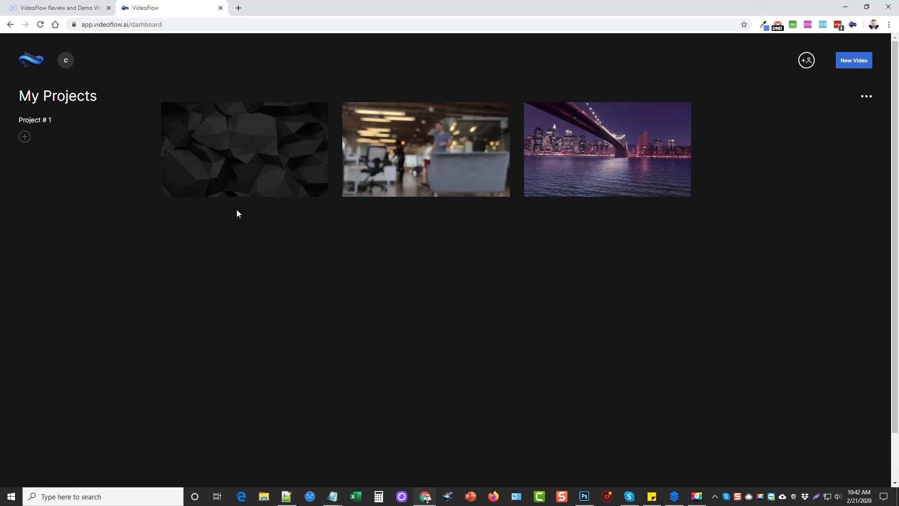
pyautogui.moveTo(268, 191)
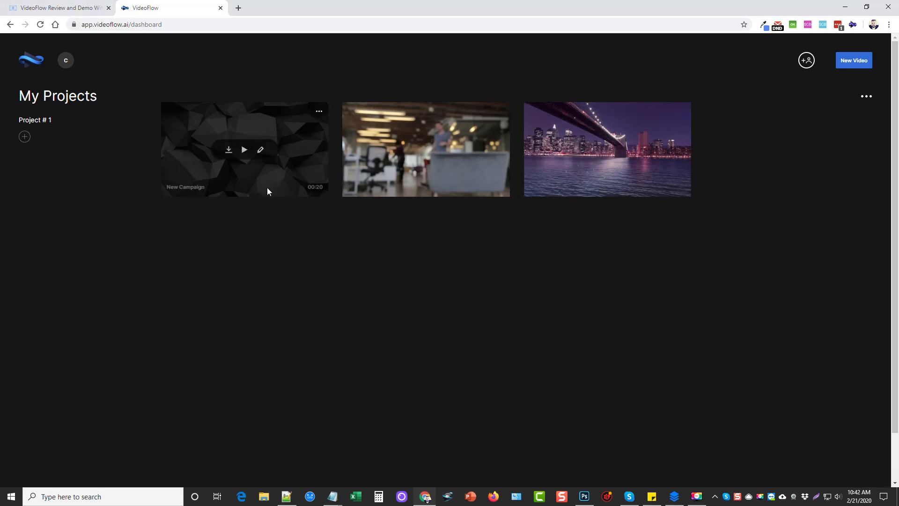
pyautogui.moveTo(757, 320)
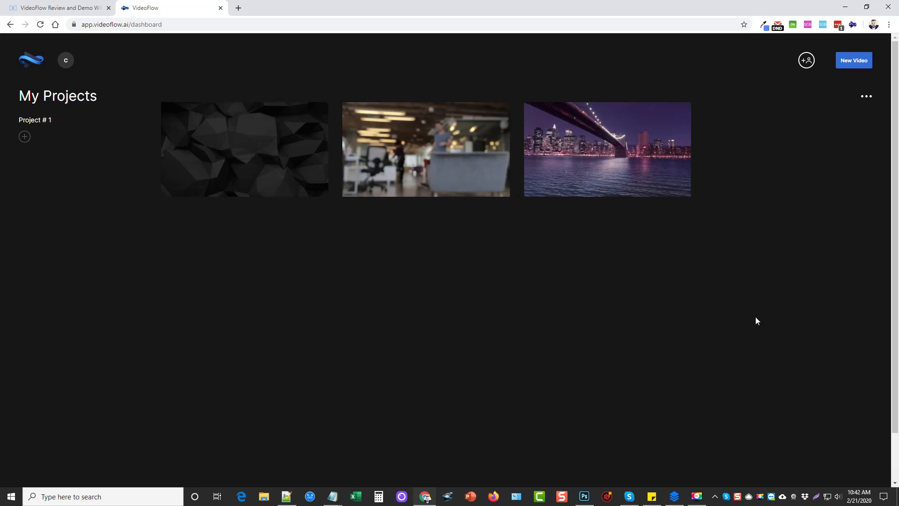
pyautogui.moveTo(754, 329)
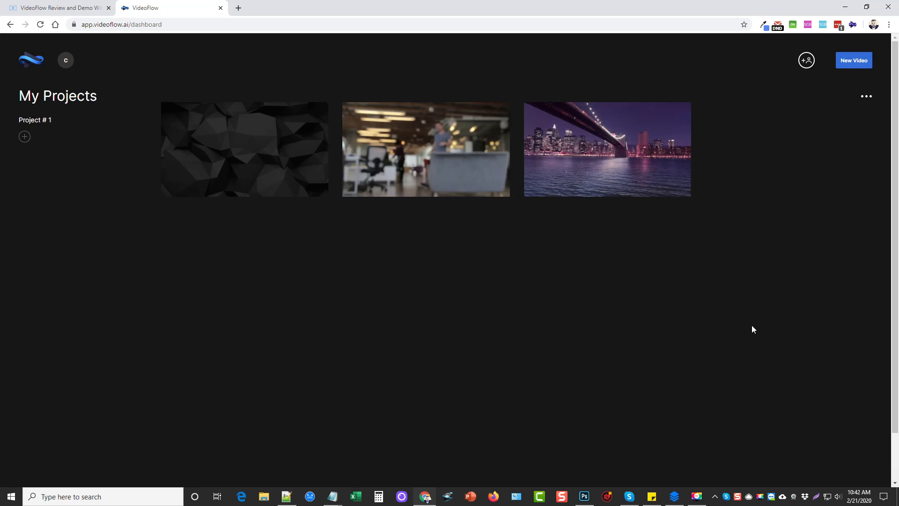
pyautogui.moveTo(774, 317)
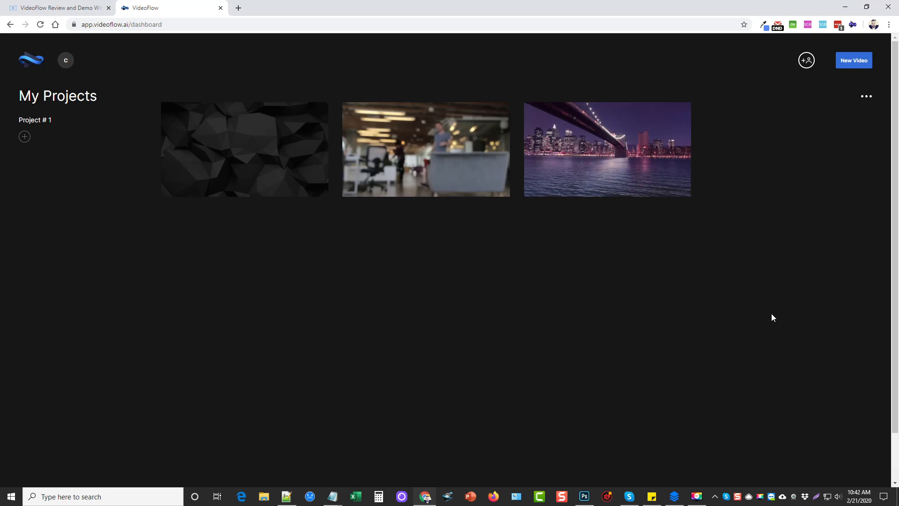
pyautogui.click(60, 7)
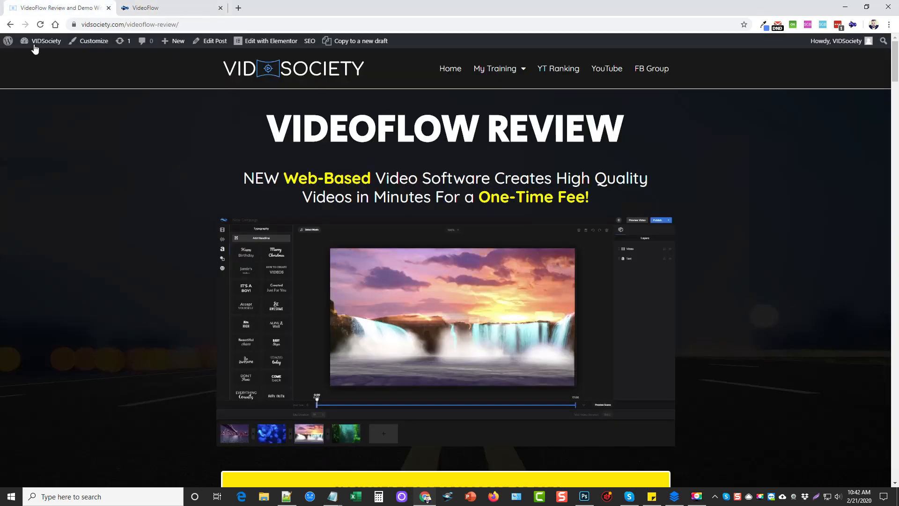
pyautogui.moveTo(372, 305)
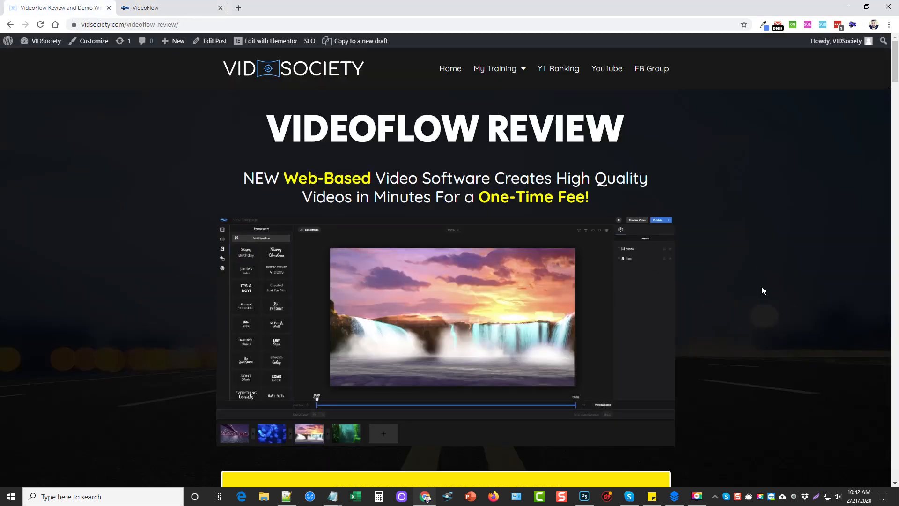
pyautogui.moveTo(745, 281)
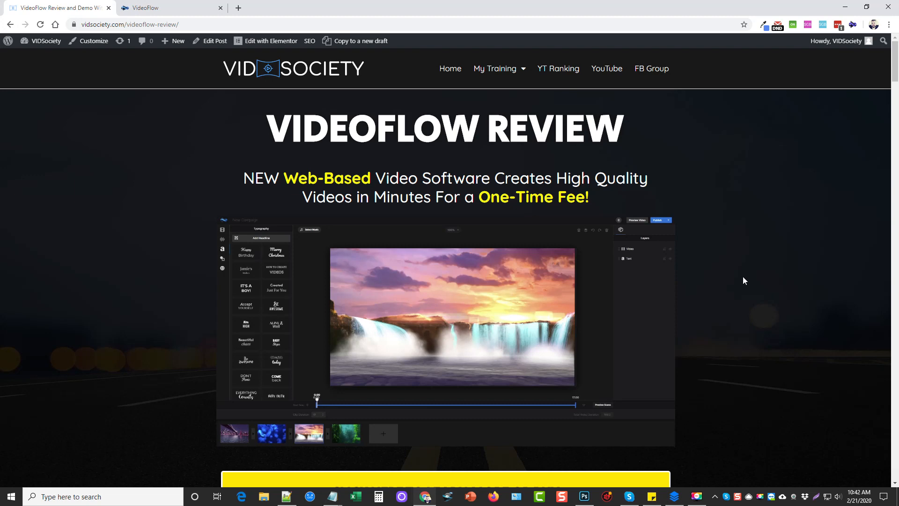
pyautogui.moveTo(716, 289)
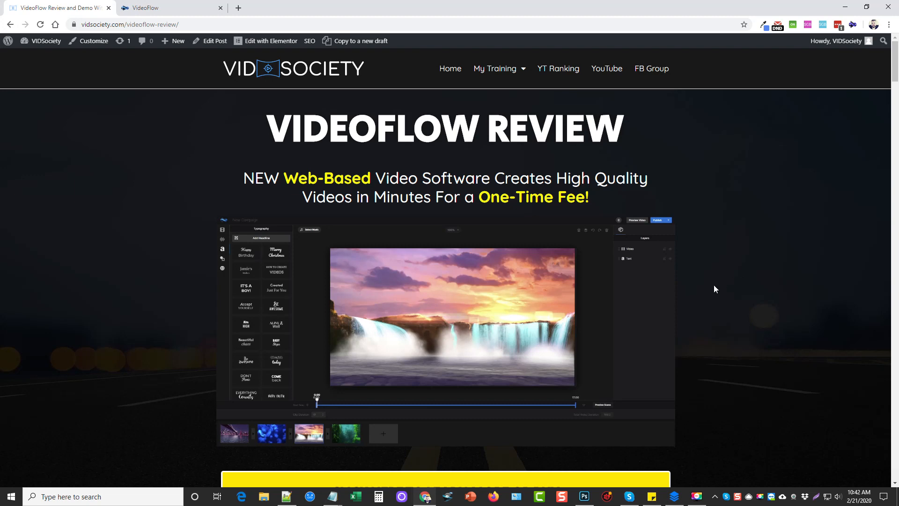
pyautogui.moveTo(757, 277)
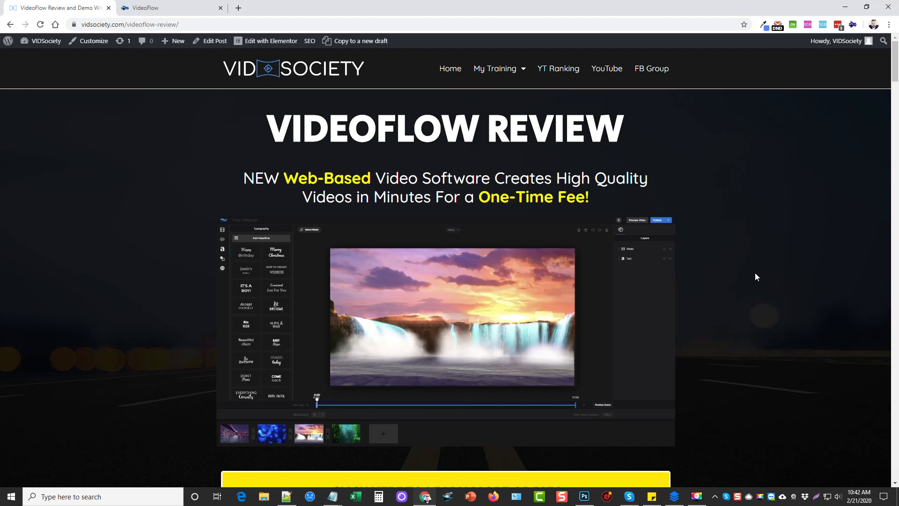
pyautogui.moveTo(765, 280)
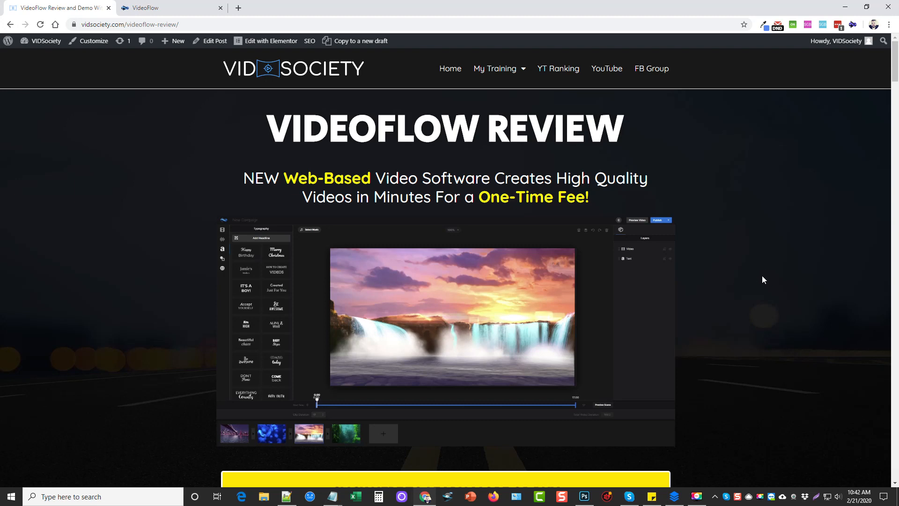